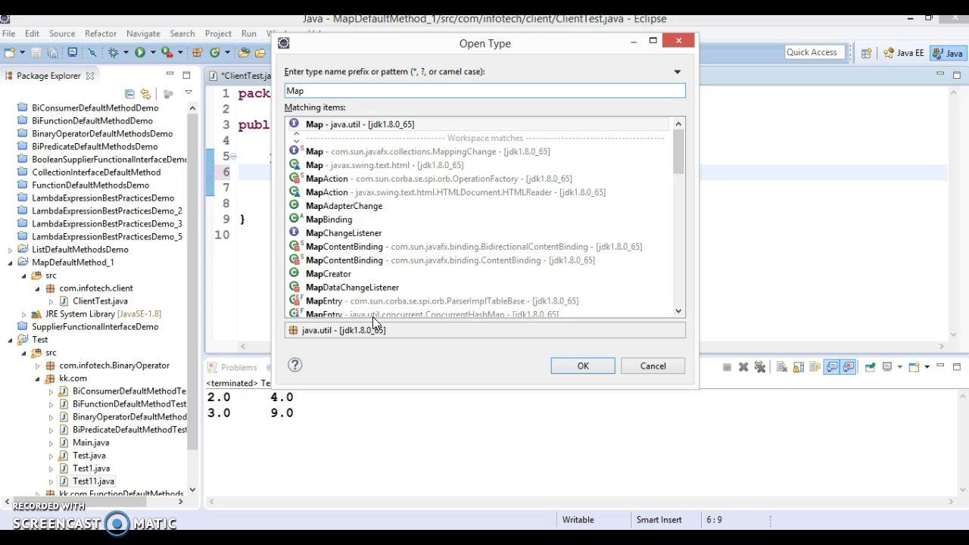
Step: Choose java.util.Map in the Open Type dialog to open Map.class
click(359, 124)
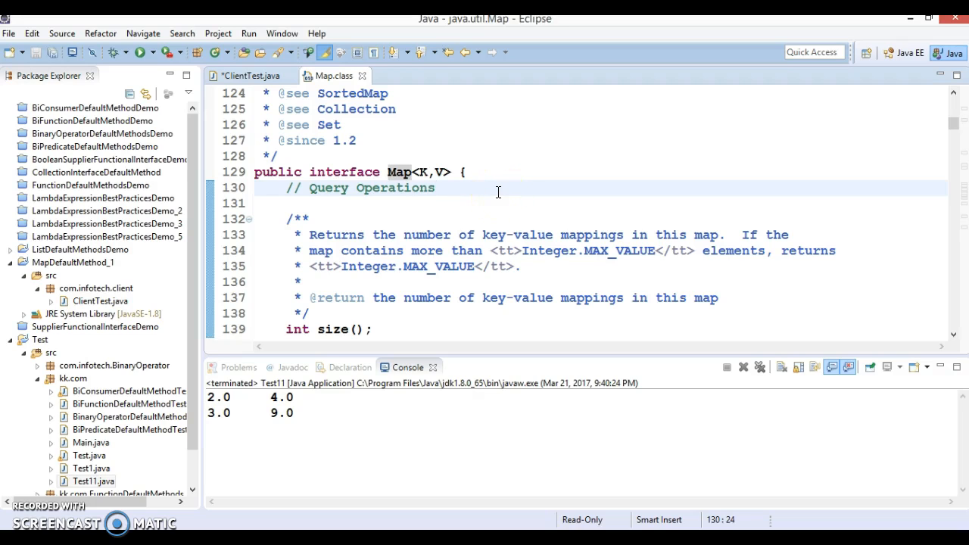
Step: Scroll Map.class to the getOrDefault default method and its Javadoc
key(ctrl+o)
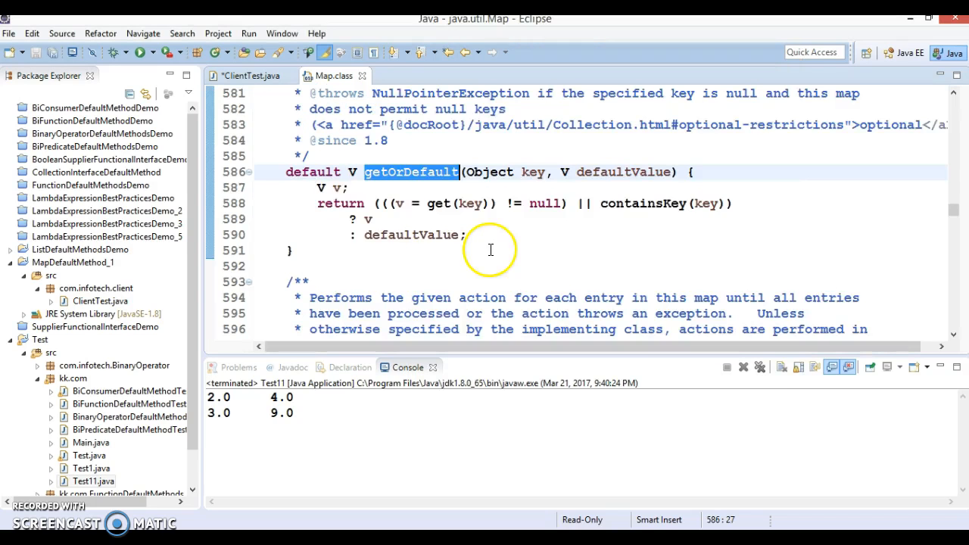
scroll(down, 3)
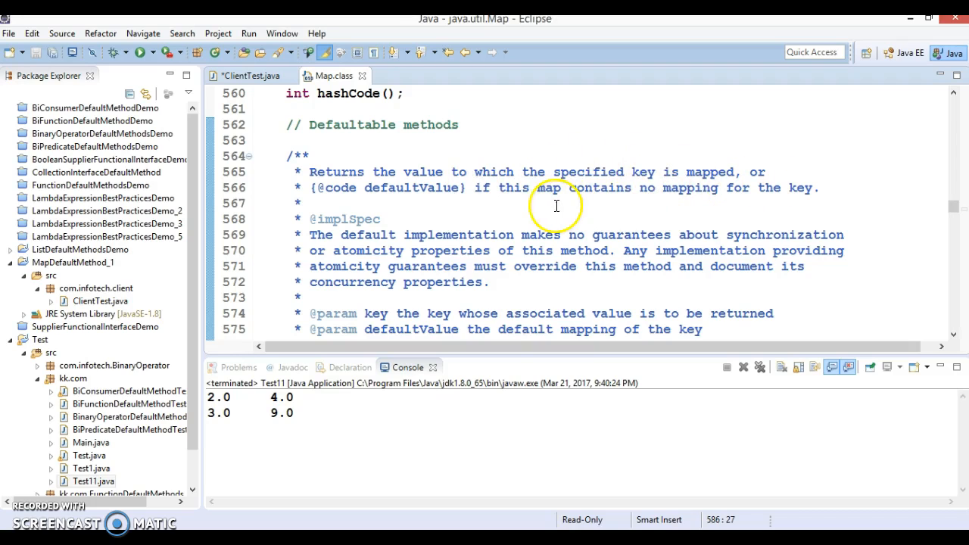
mouse_move(512, 196)
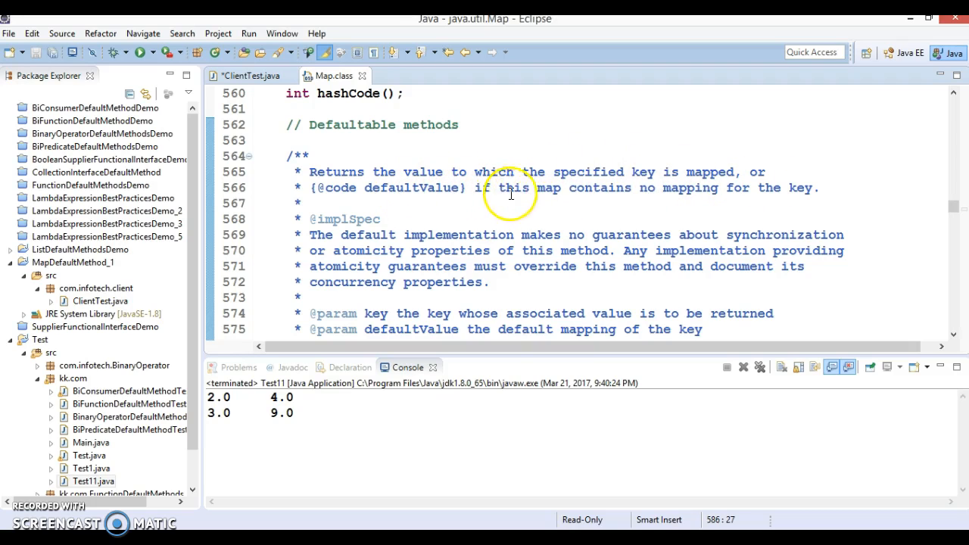
mouse_move(708, 195)
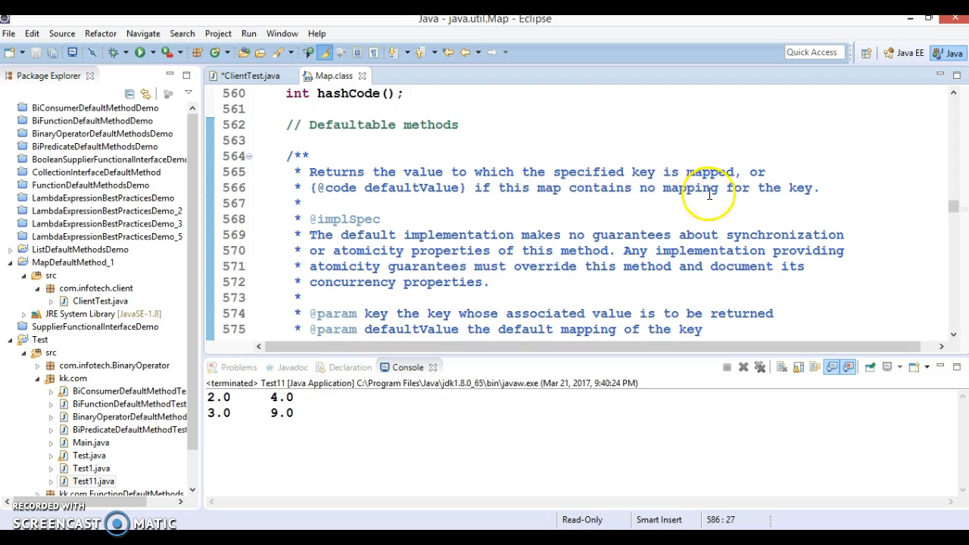
mouse_move(390, 144)
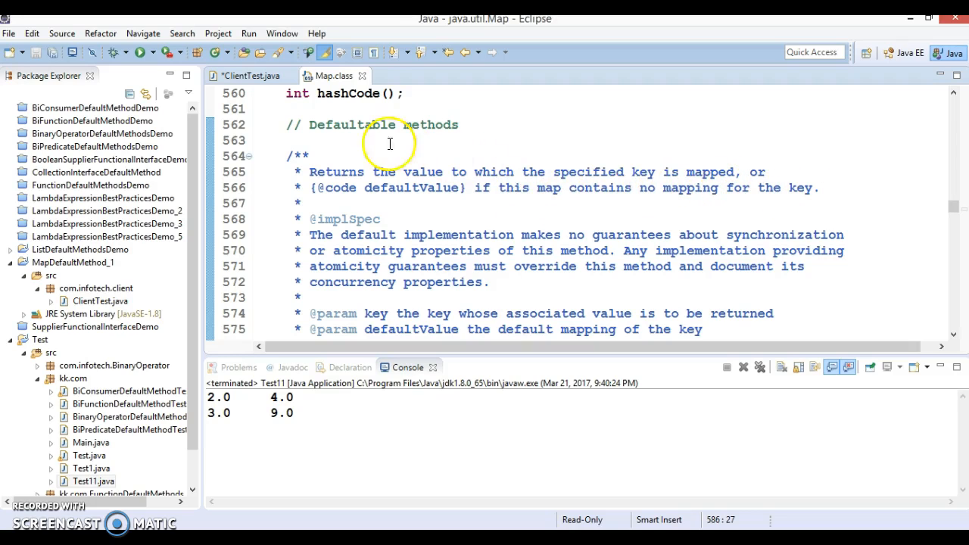
Step: In ClientTest, declare Map<Integer,String> empMap = new HashMap<>(), importing HashMap and Map
click(253, 76)
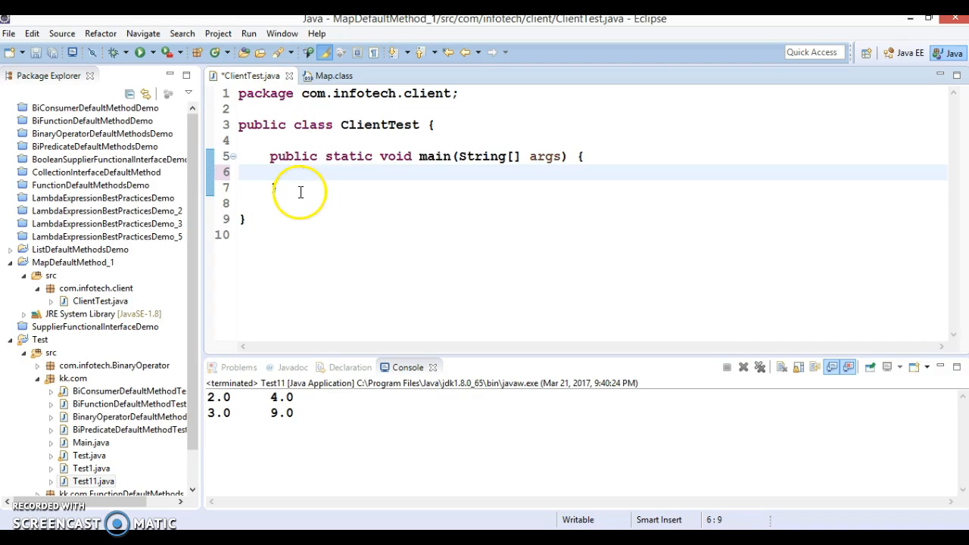
text(Map)
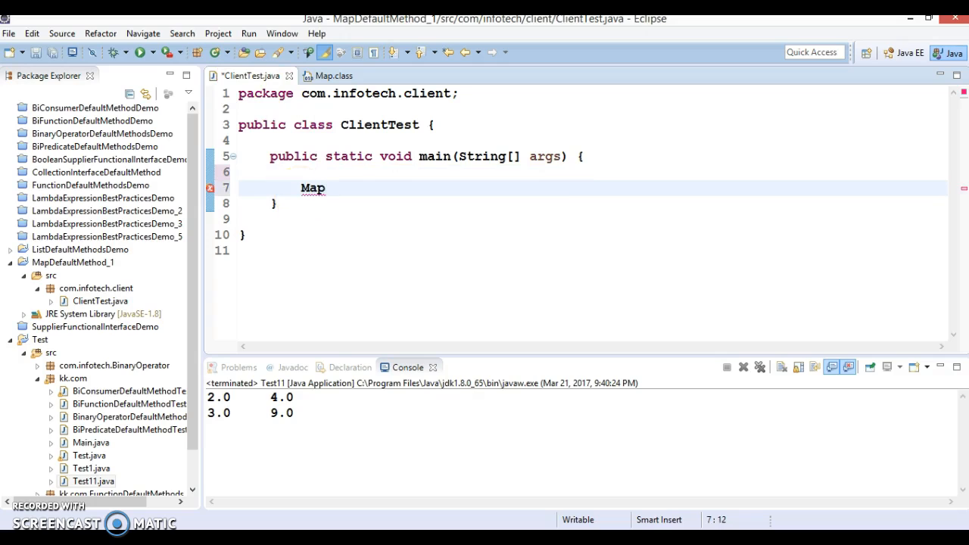
text(<In>)
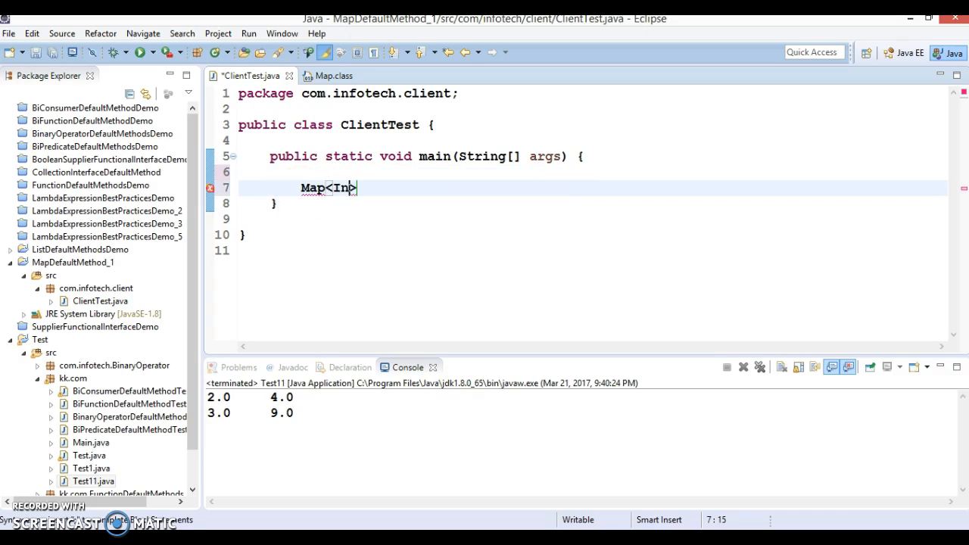
text(t)
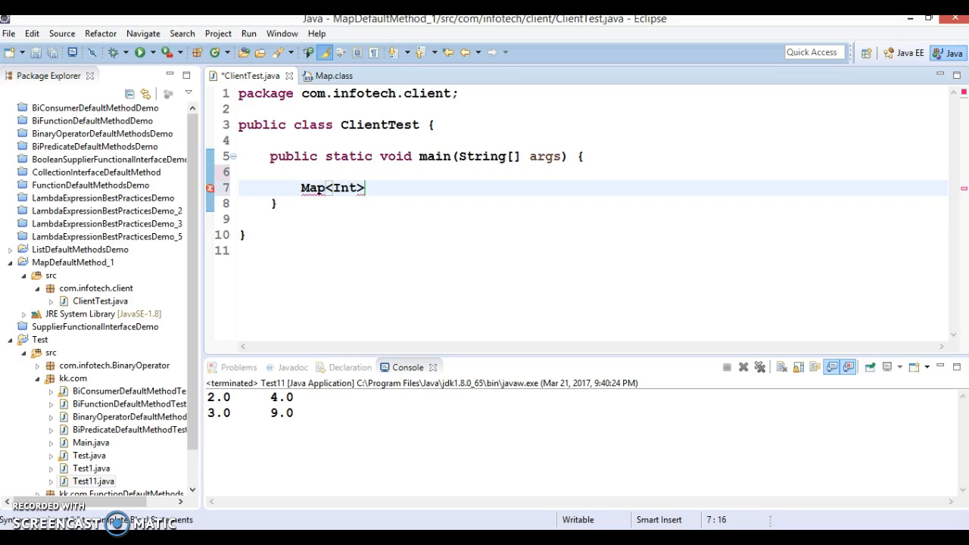
text(eger)
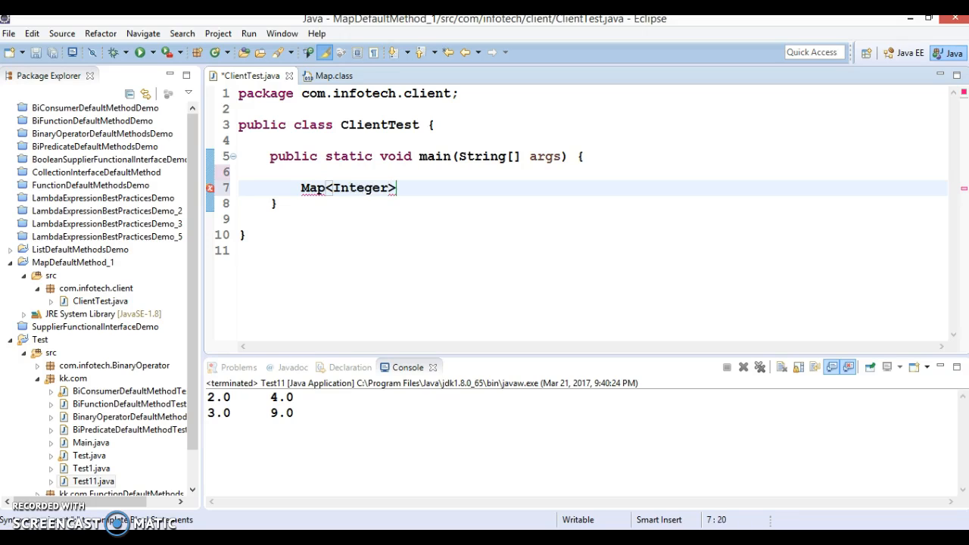
text(,String)
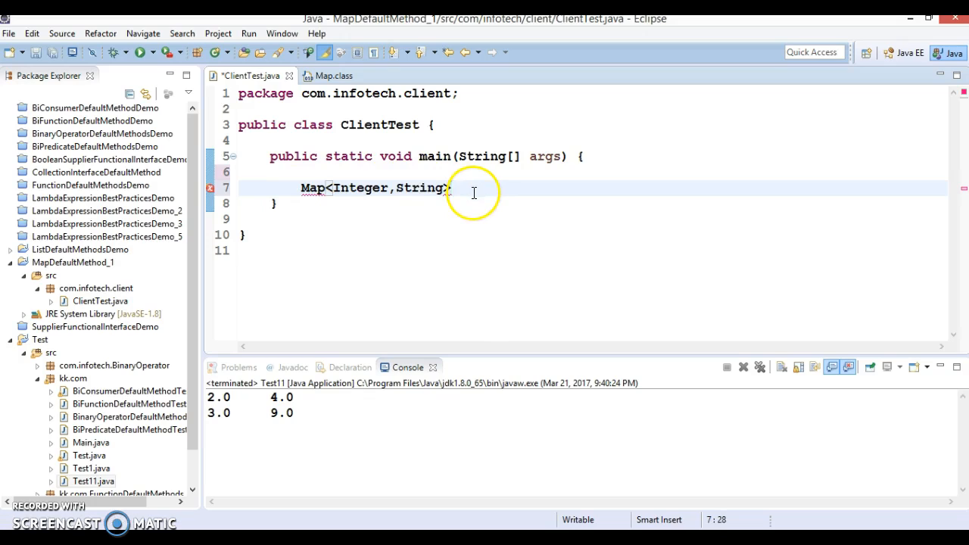
text(emp)
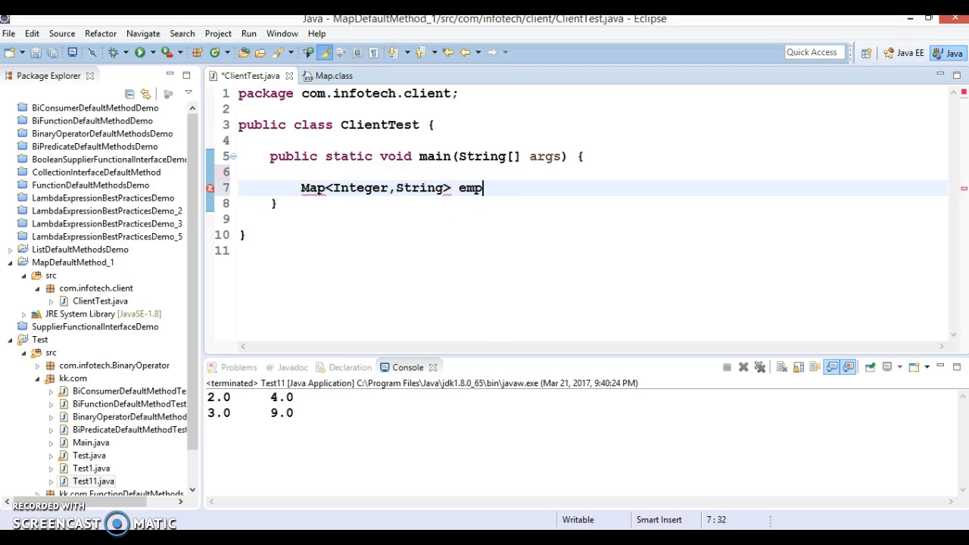
text(Map = new)
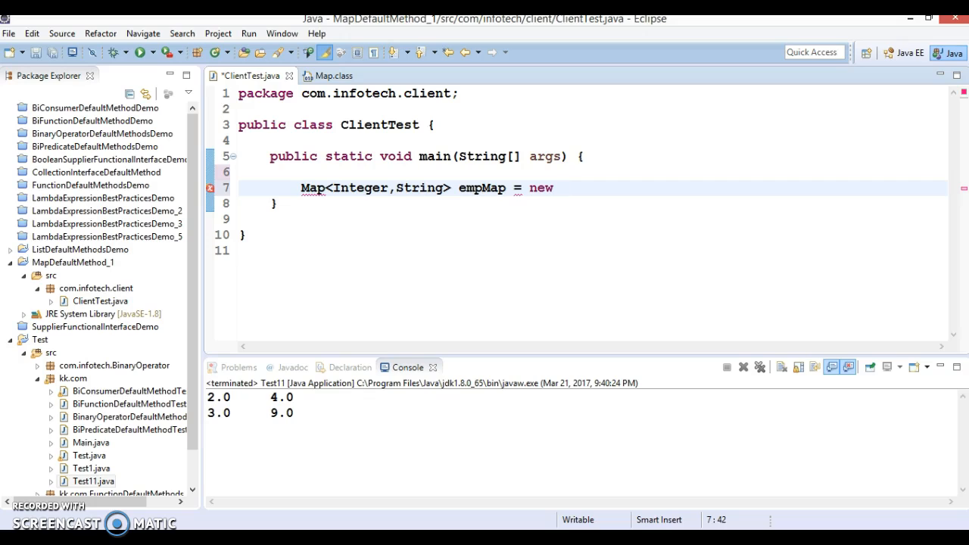
text(Hash)
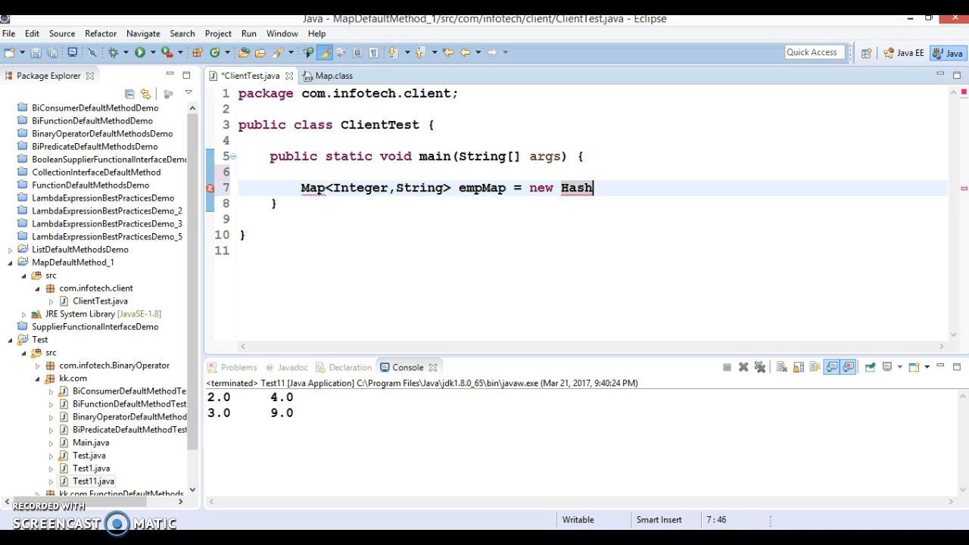
text(Map<>()
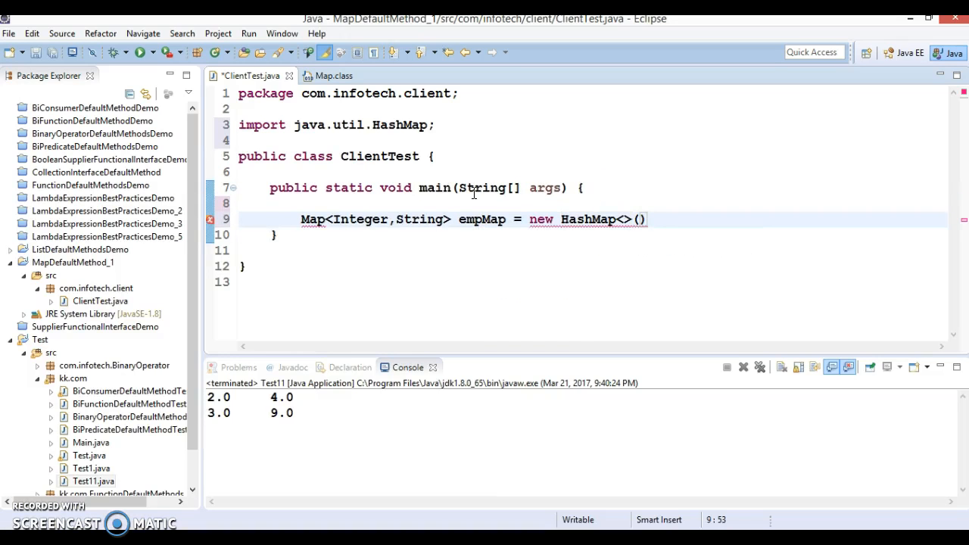
text(;)
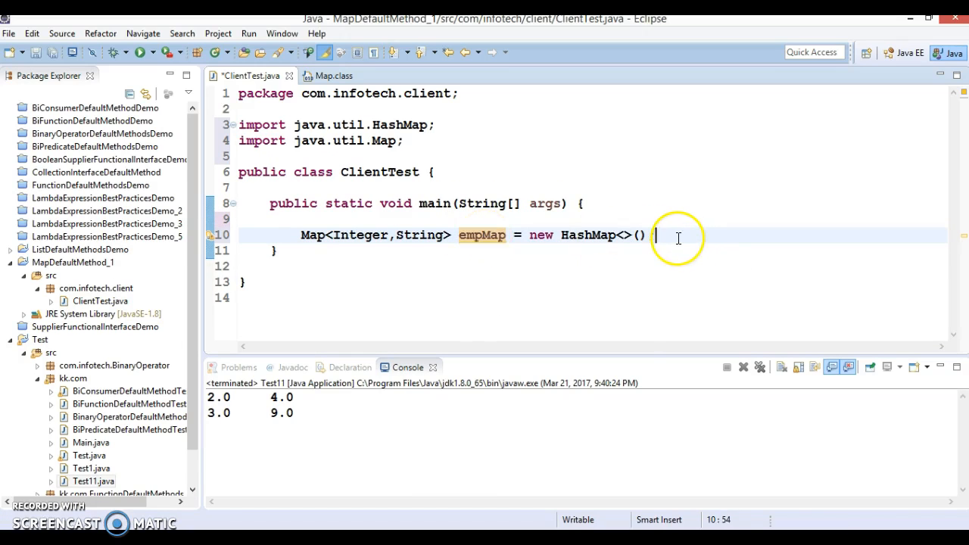
Step: Add empMap.put entries for employees Martin, Farnk and Andrew
text(empMap.)
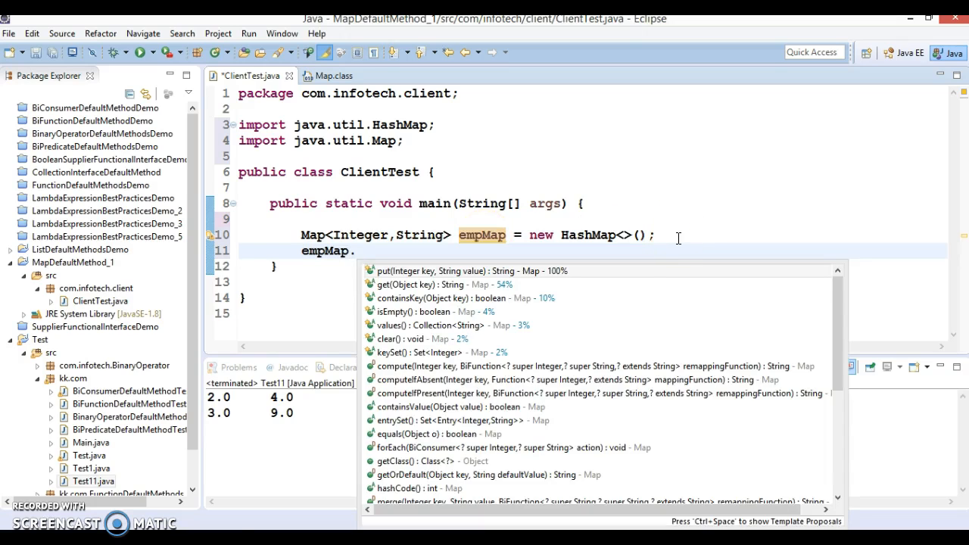
text(put(key, value)
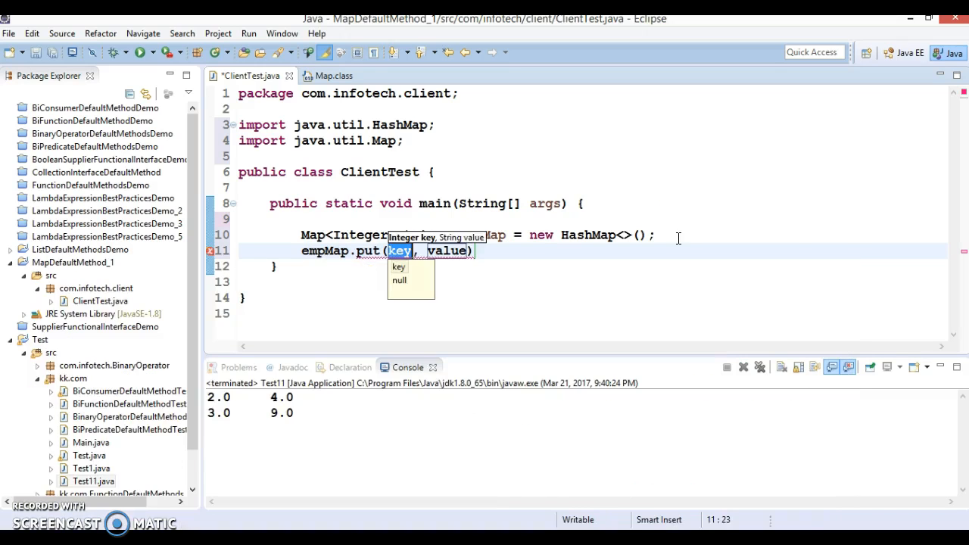
text(1)
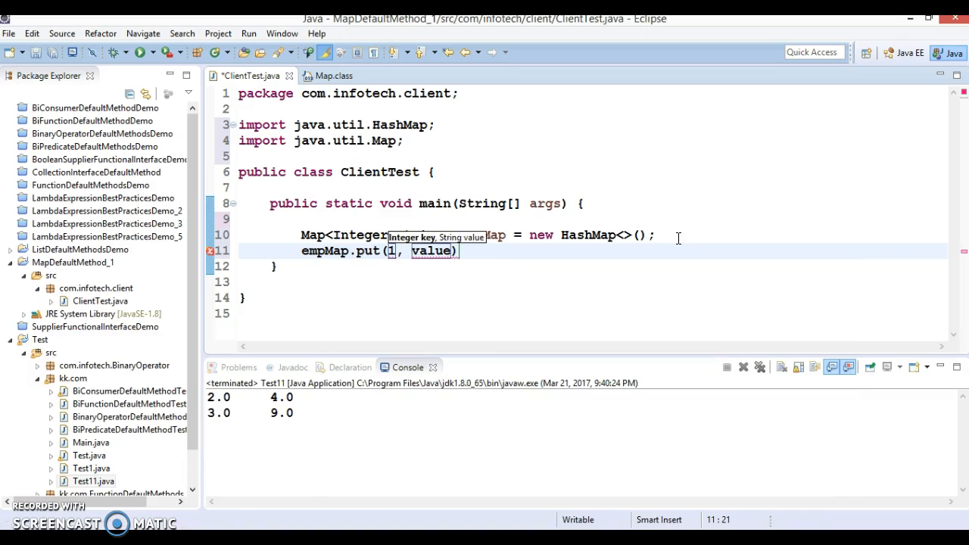
text(90292)
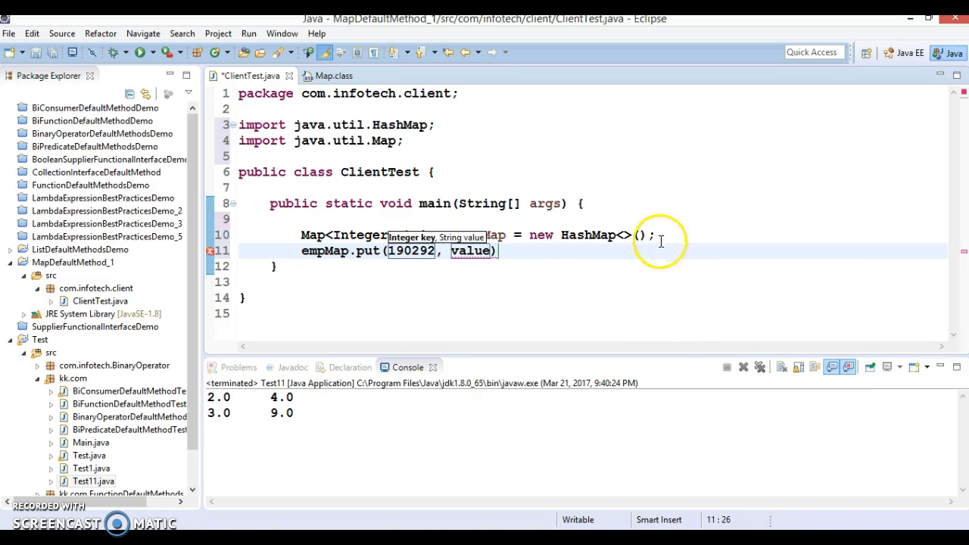
double_click(470, 251)
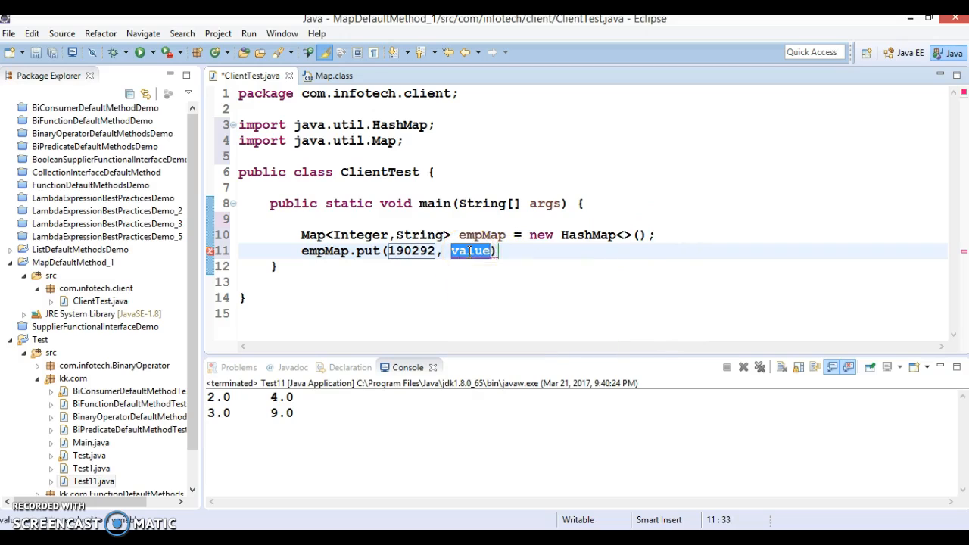
text("")
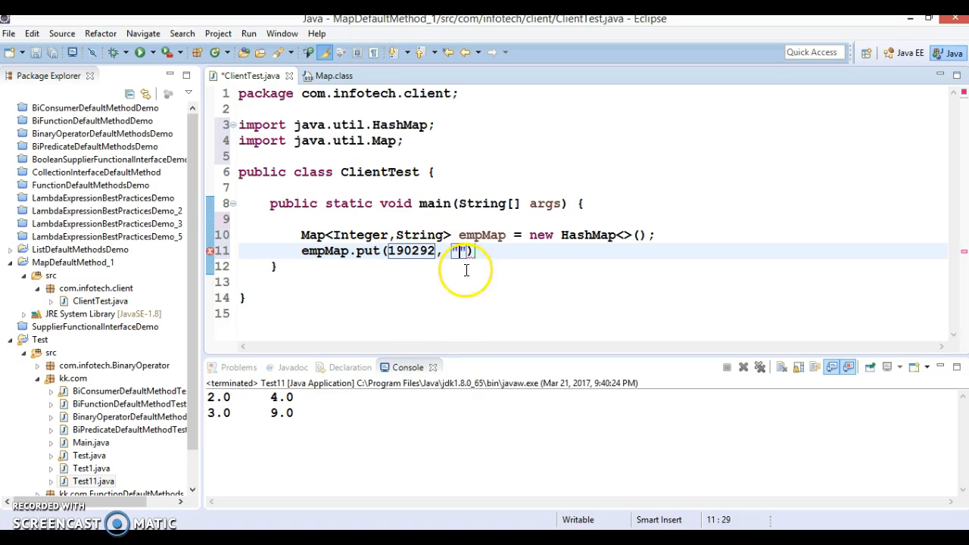
text(Martin)
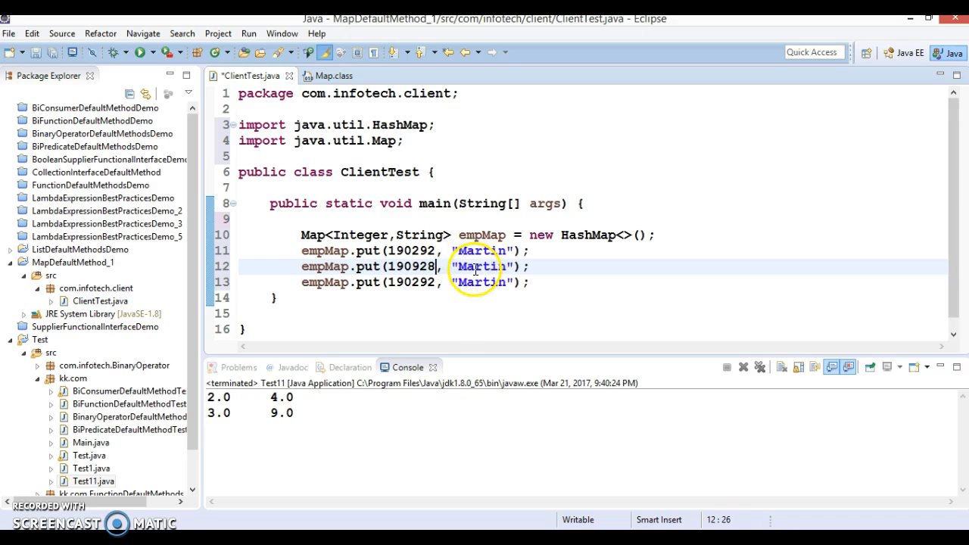
double_click(481, 267)
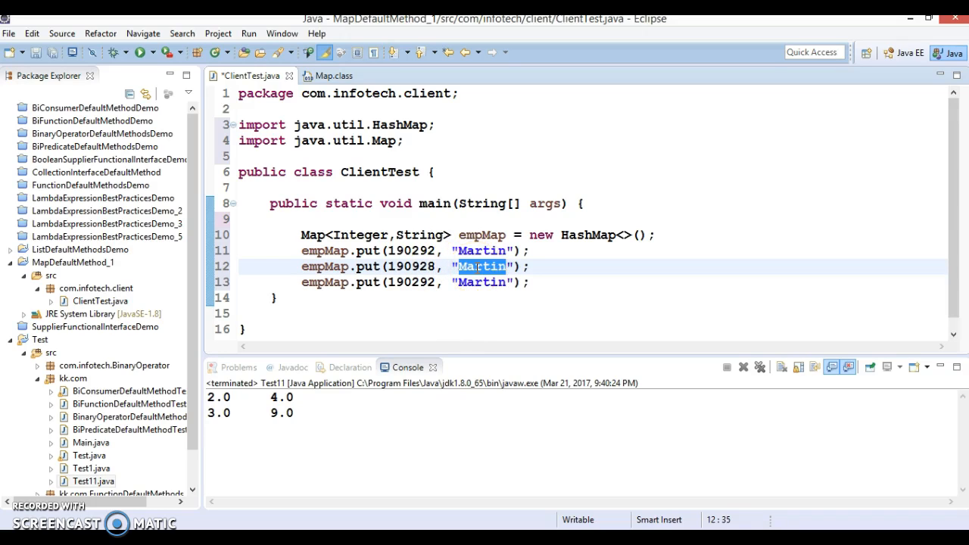
text(Farnk)
click(415, 282)
text(2)
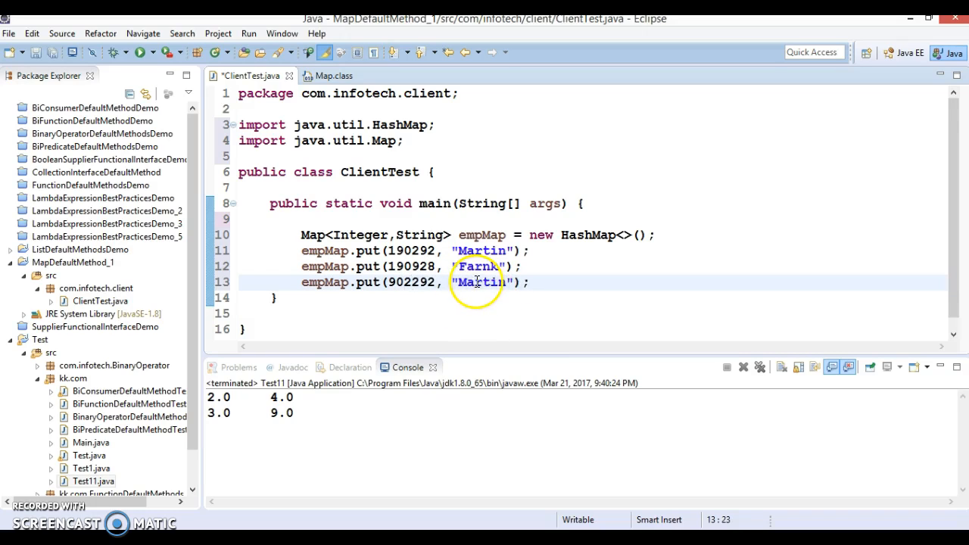
text(And)
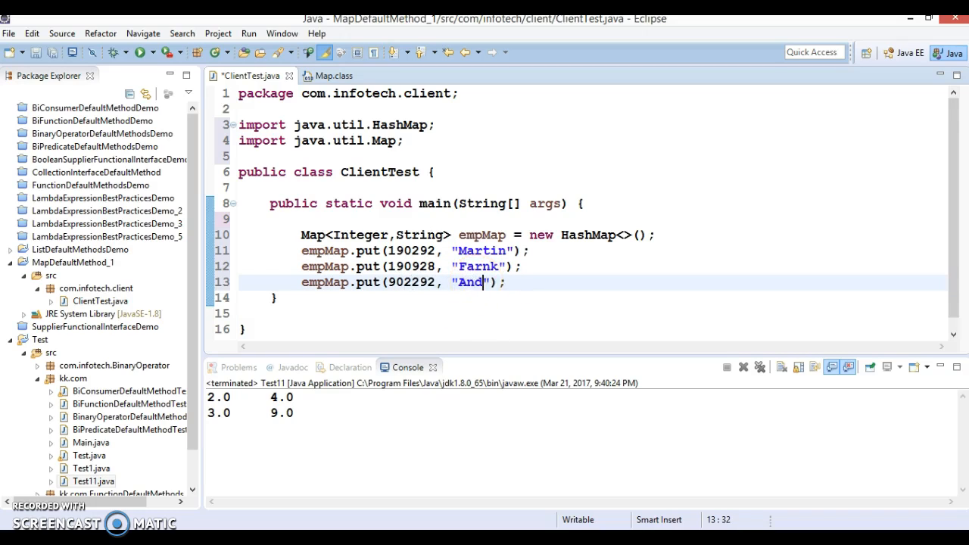
text(rew)
click(593, 314)
text(empMap.get)
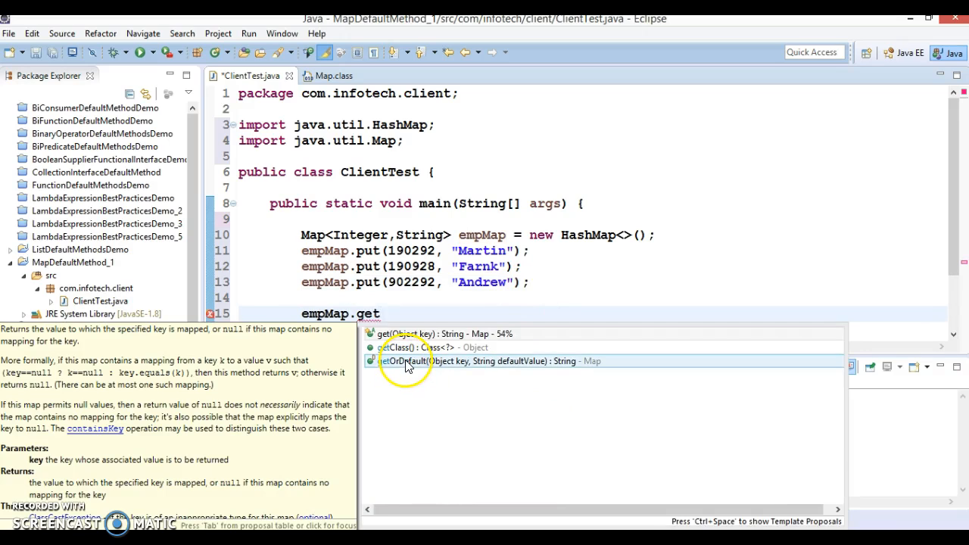
mouse_move(428, 369)
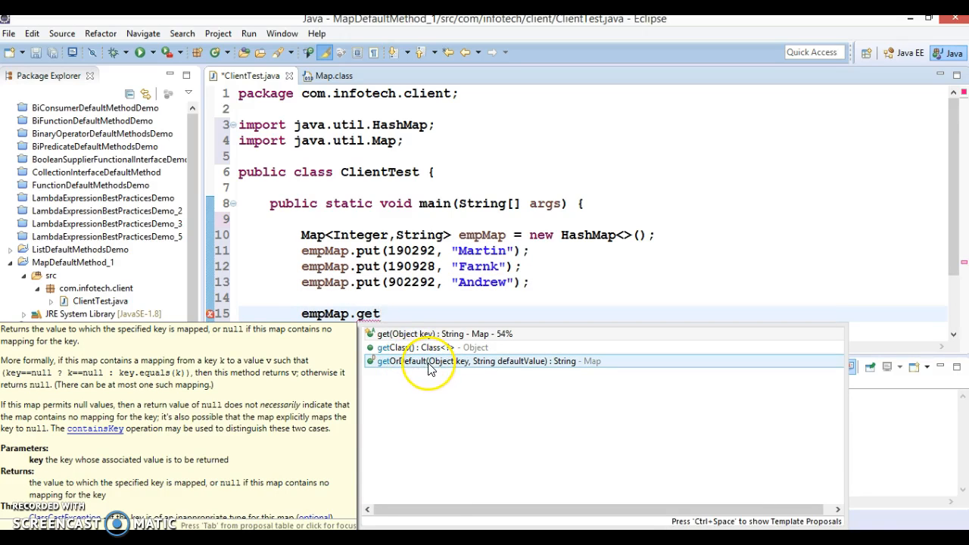
mouse_move(443, 371)
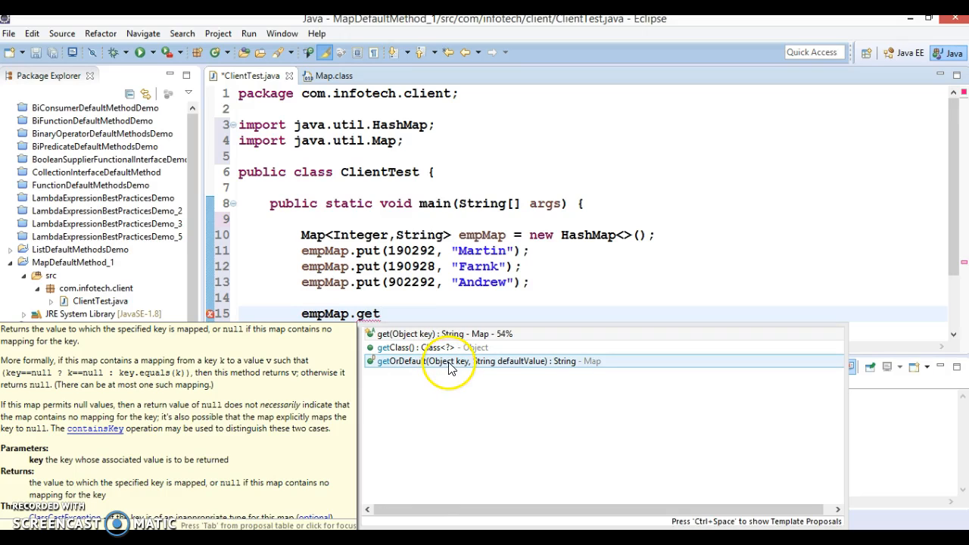
mouse_move(462, 369)
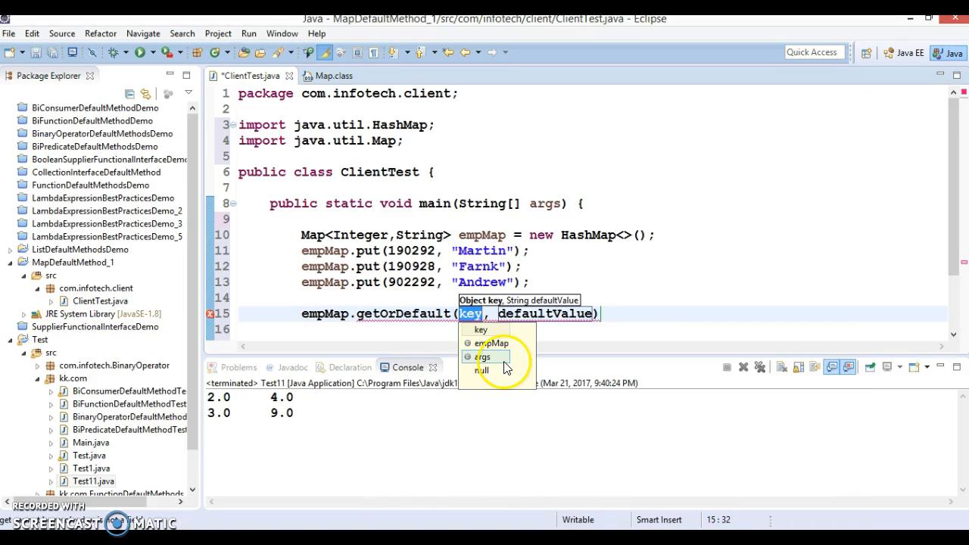
Step: Store empMap.getOrDefault("100001", "Rocky") in String result and print result
text(")
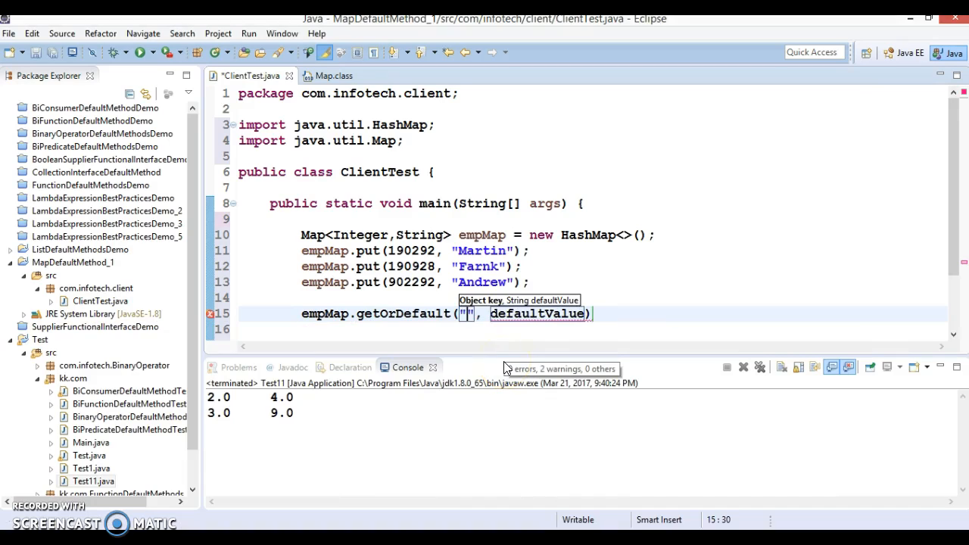
text(100001)
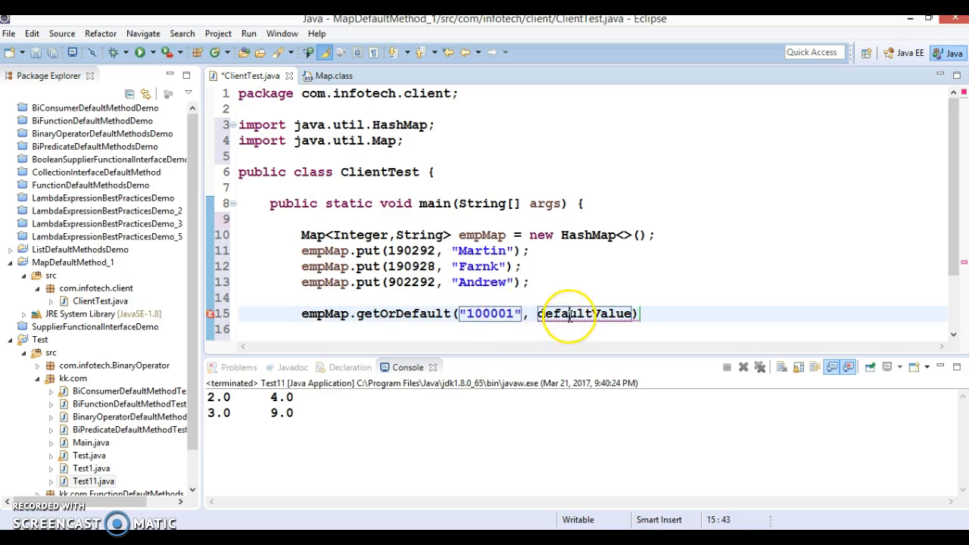
text("")
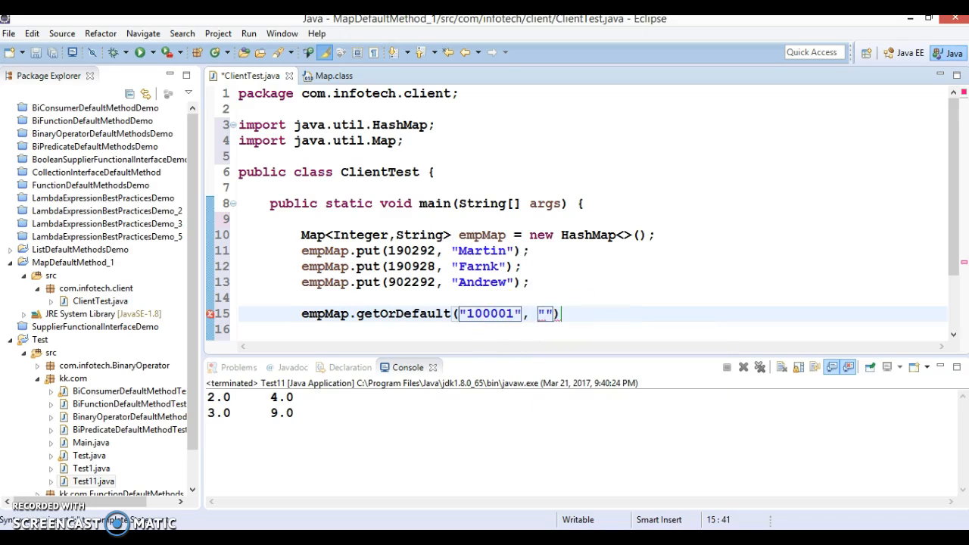
text(Rocky)
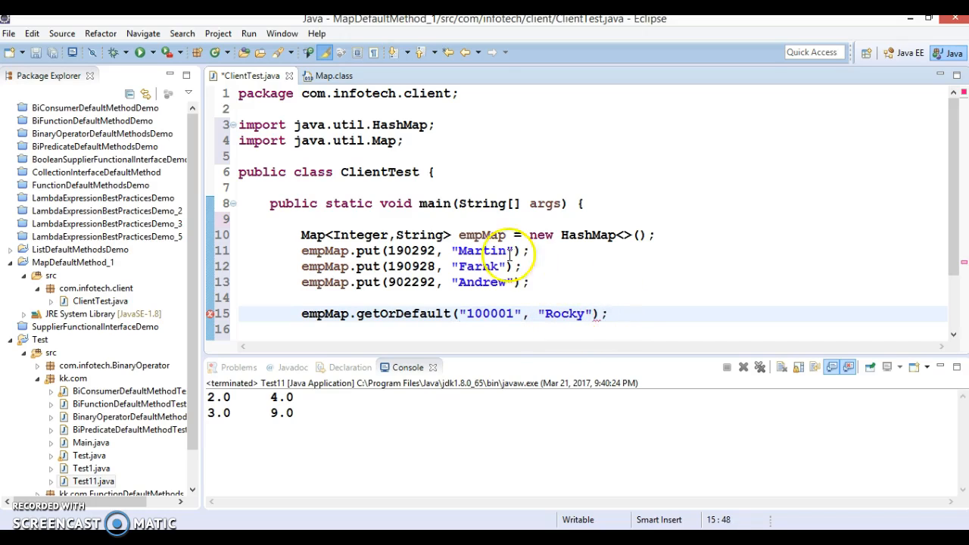
double_click(490, 314)
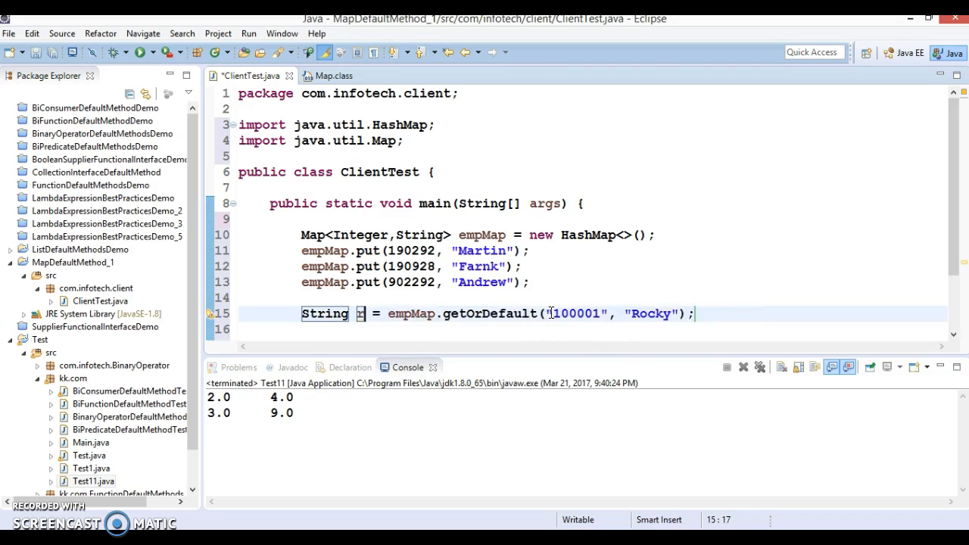
text(result)
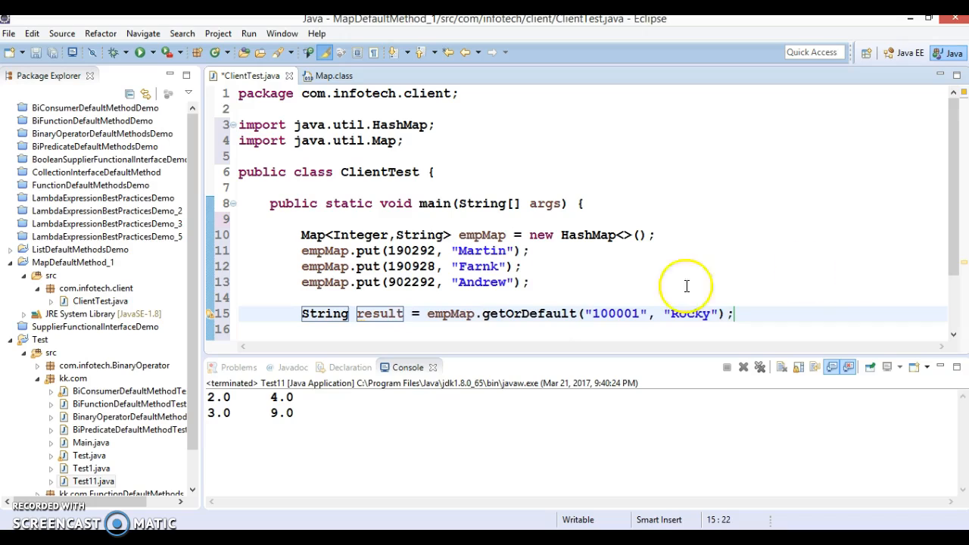
text(System.out.println();)
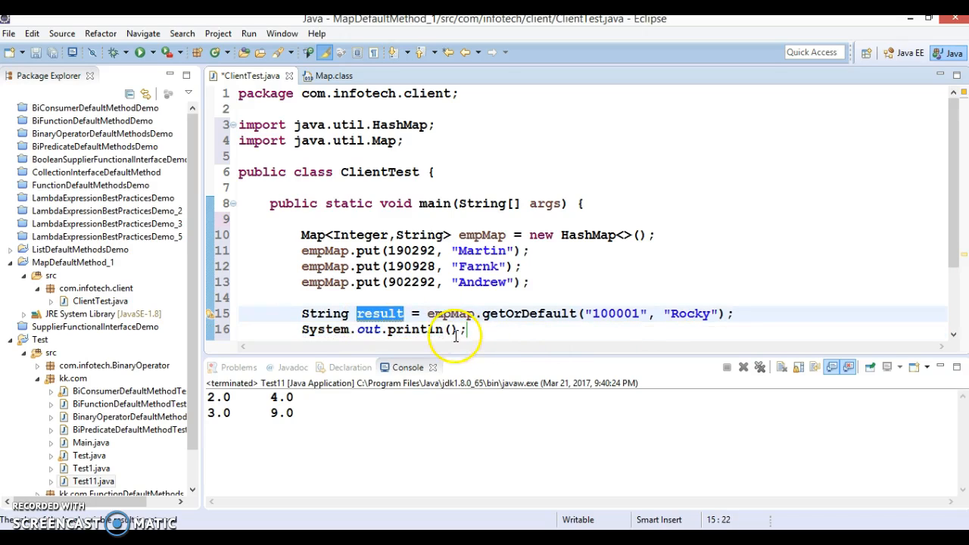
text(result)
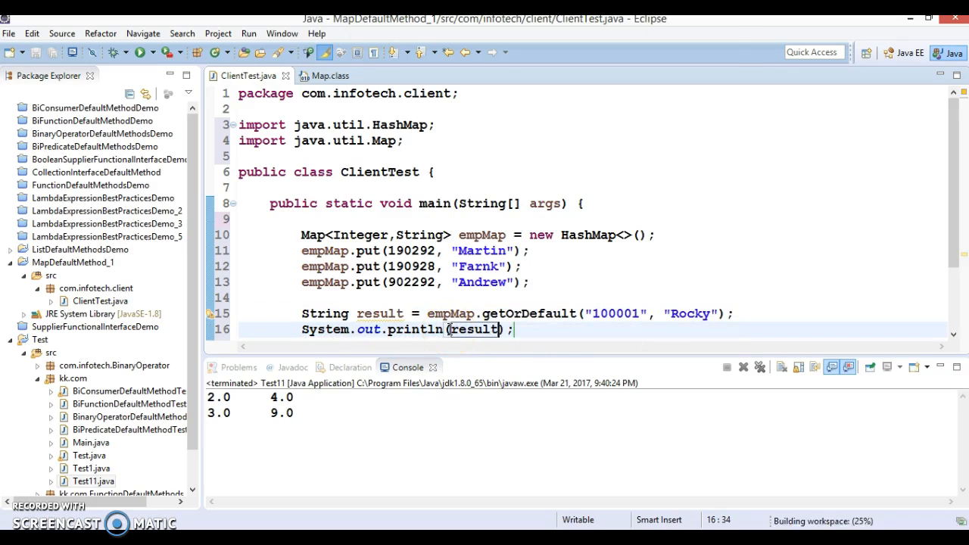
Step: Run ClientTest as a Java application, change the lookup key to 190928, and rerun
right_click(474, 329)
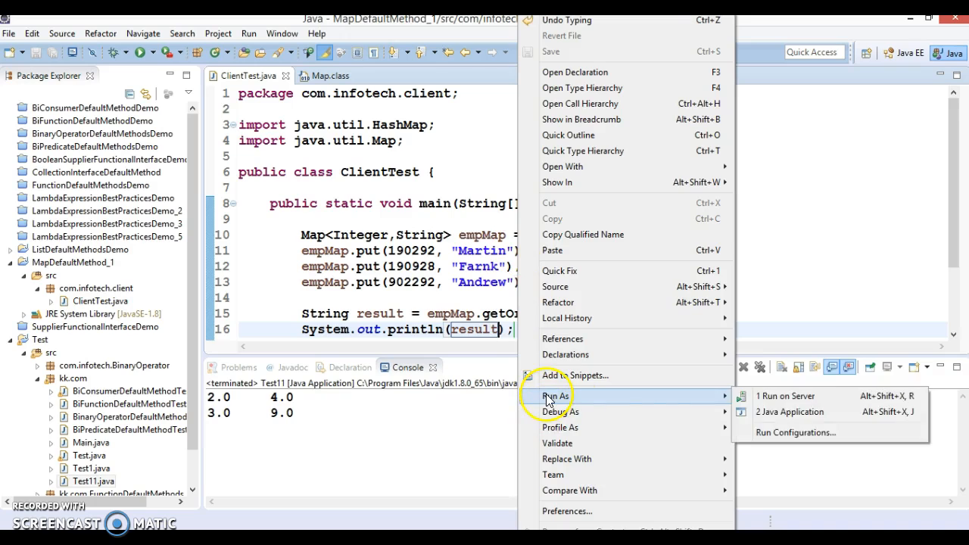
click(790, 412)
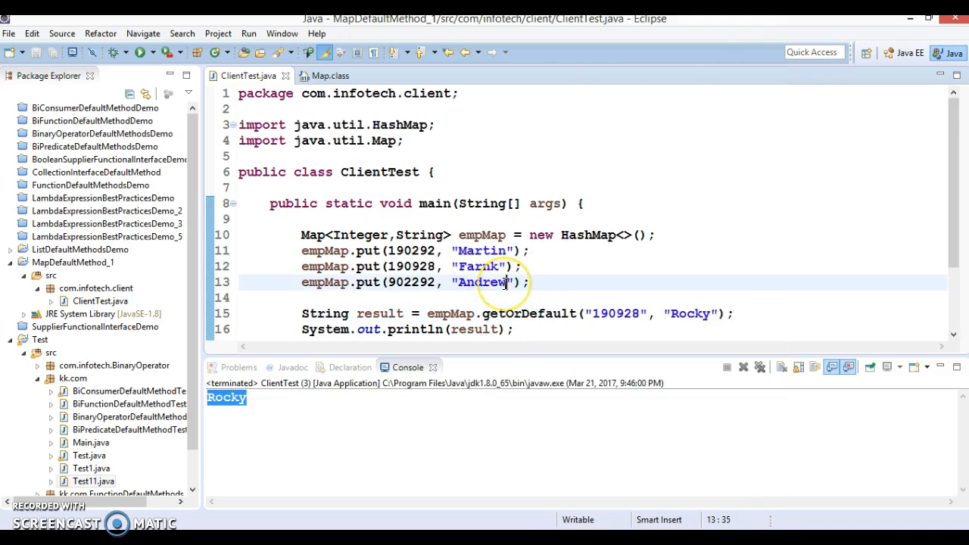
right_click(503, 283)
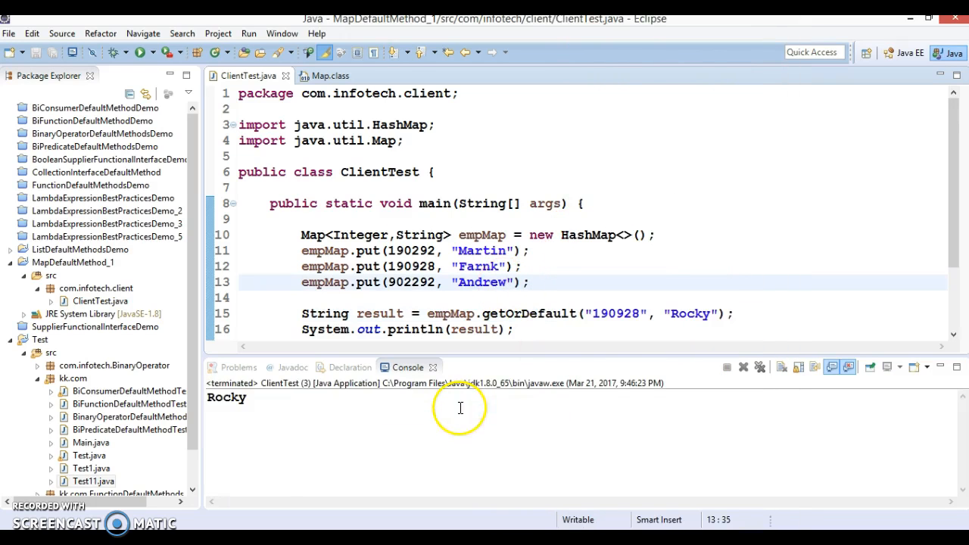
click(532, 282)
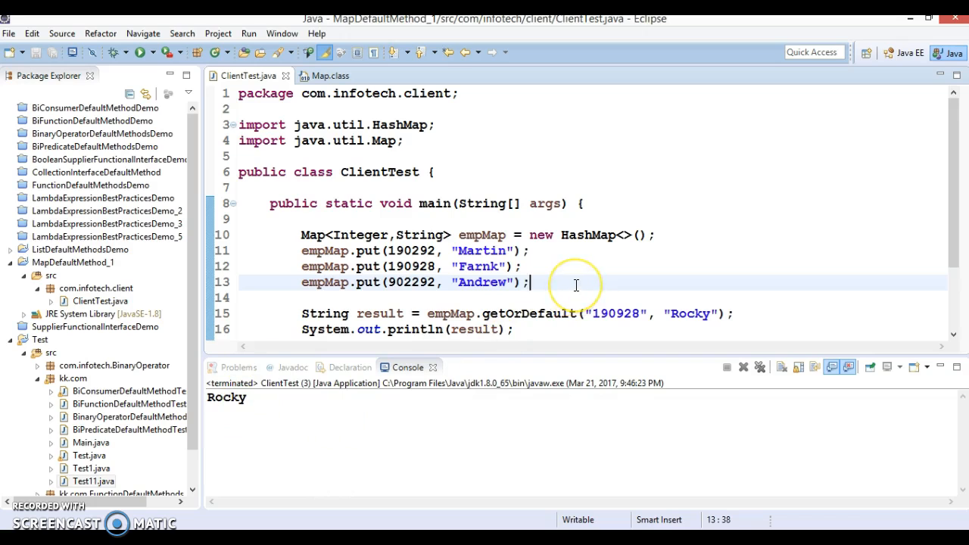
right_click(575, 284)
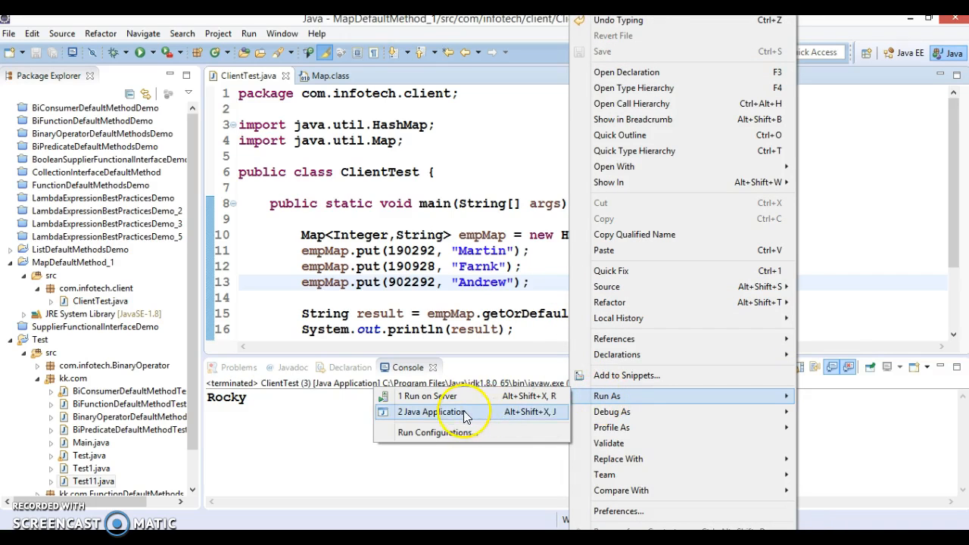
click(430, 412)
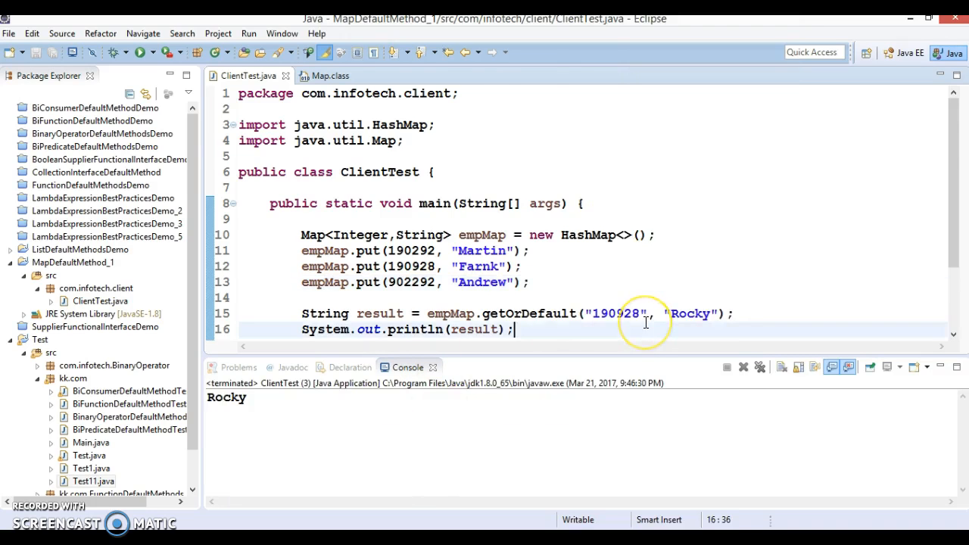
mouse_move(572, 289)
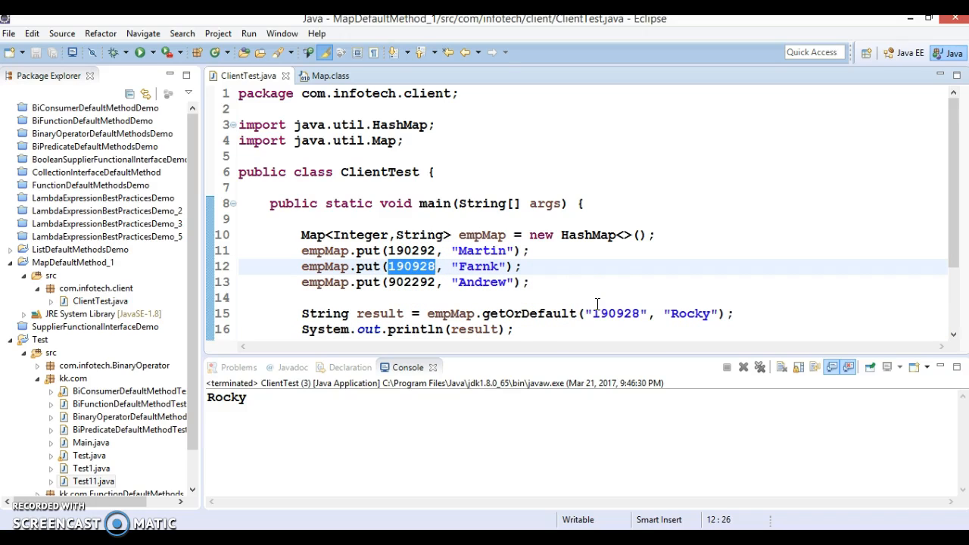
mouse_move(483, 302)
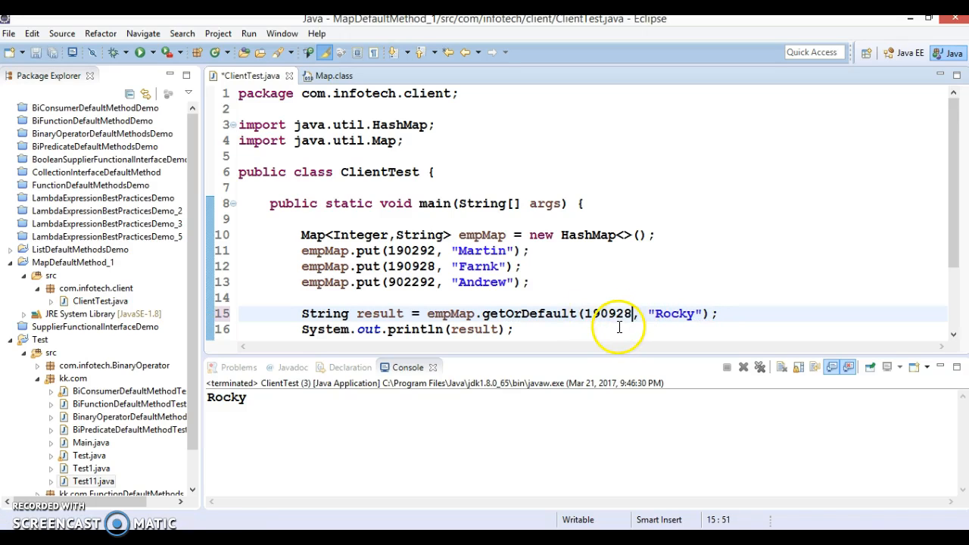
Step: Run ClientTest to print Farnk, then change the key to 10001 and rerun, printing Rocky
right_click(619, 327)
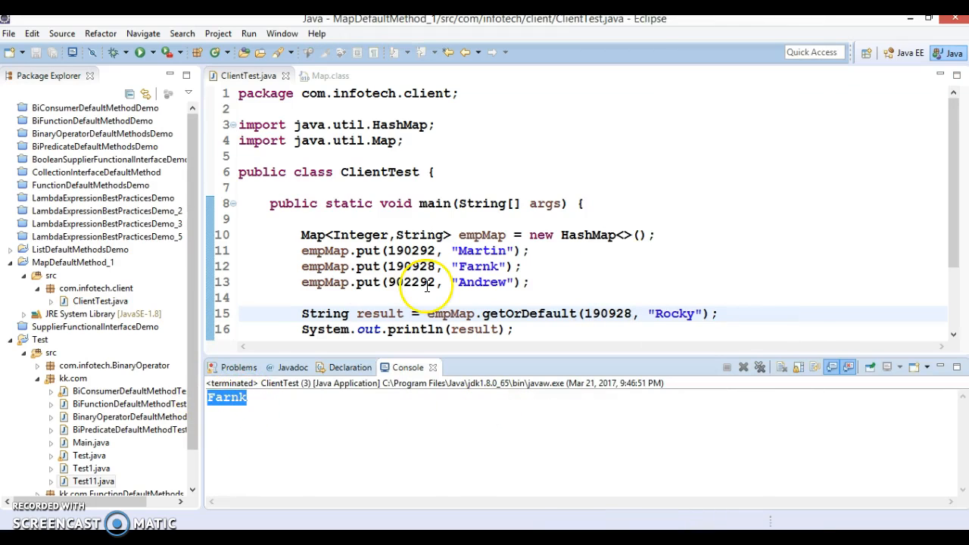
double_click(606, 314)
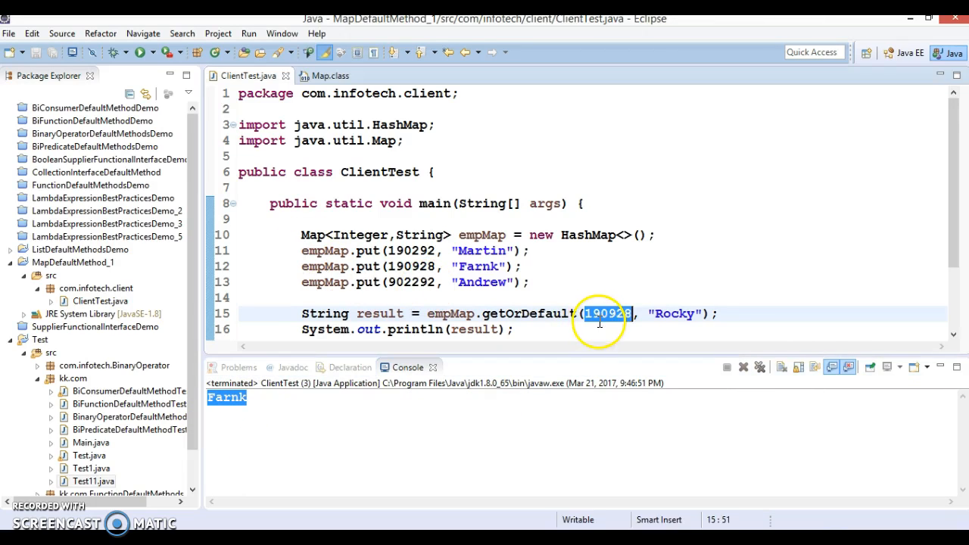
text(10001)
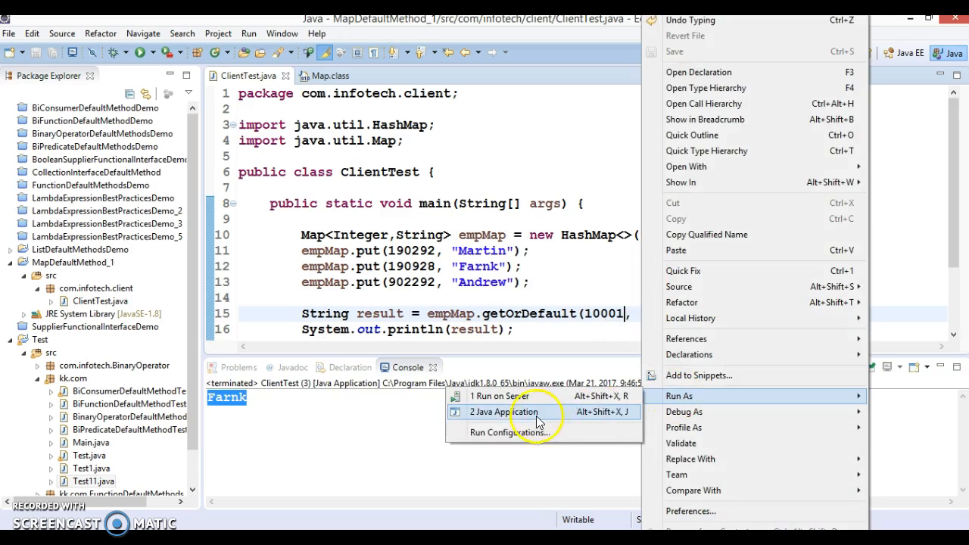
click(505, 411)
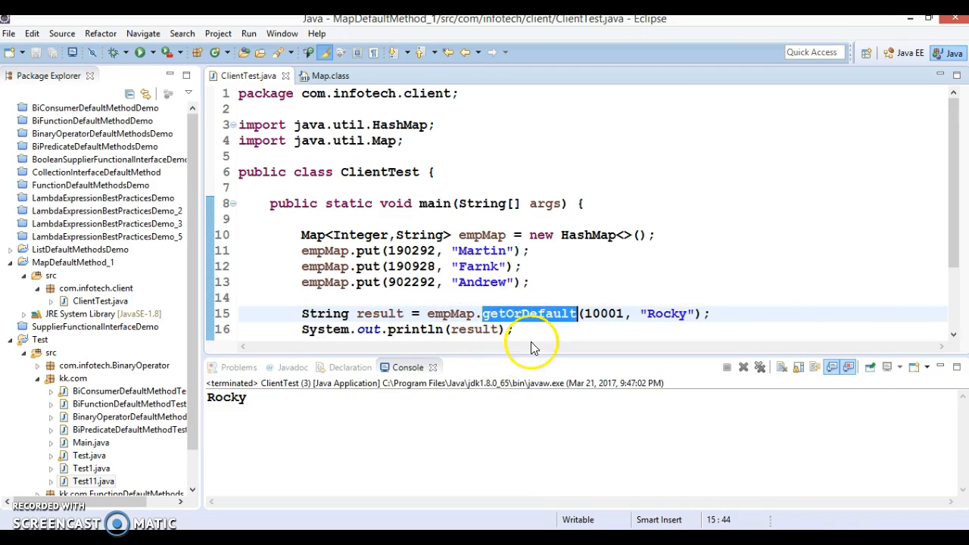
click(543, 329)
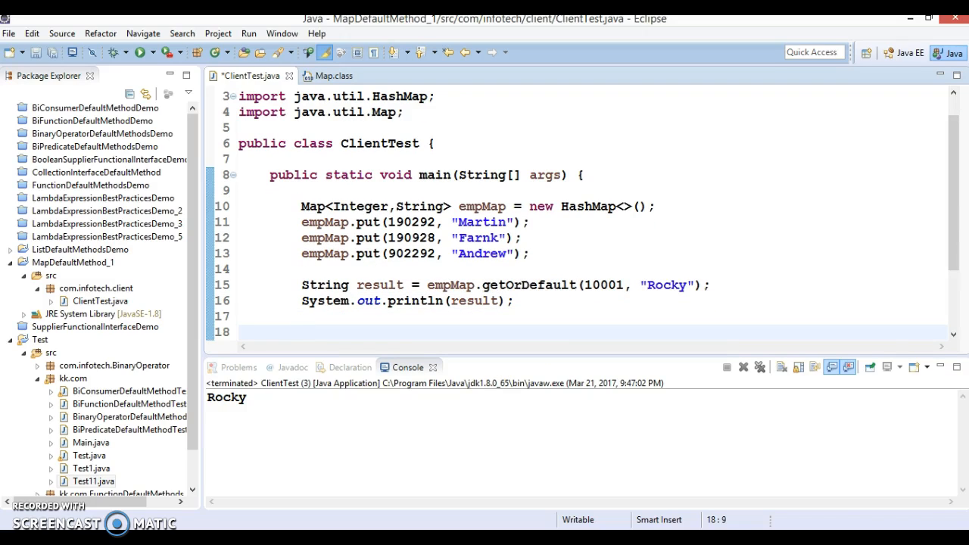
Step: Add a println of dashes as a separator after the result print
text(Syso)
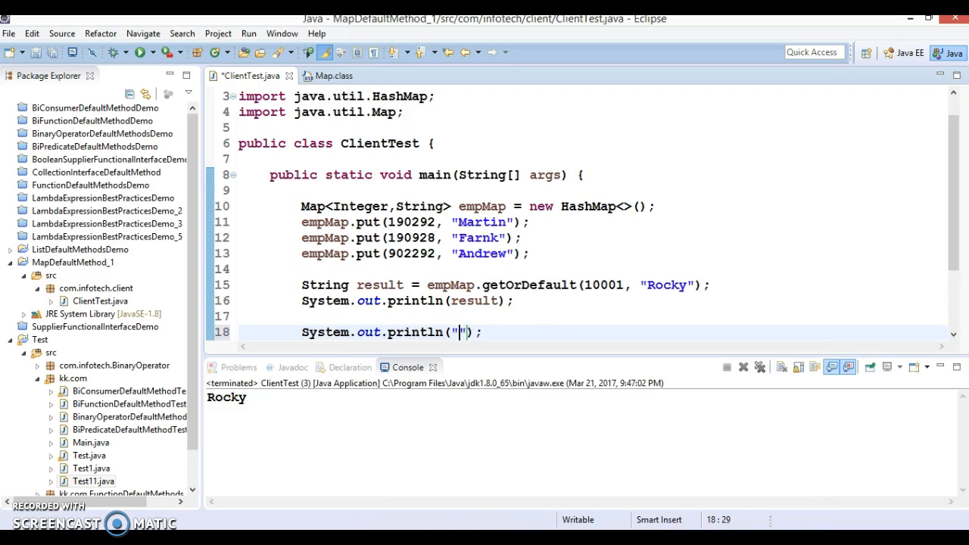
text(----------------)
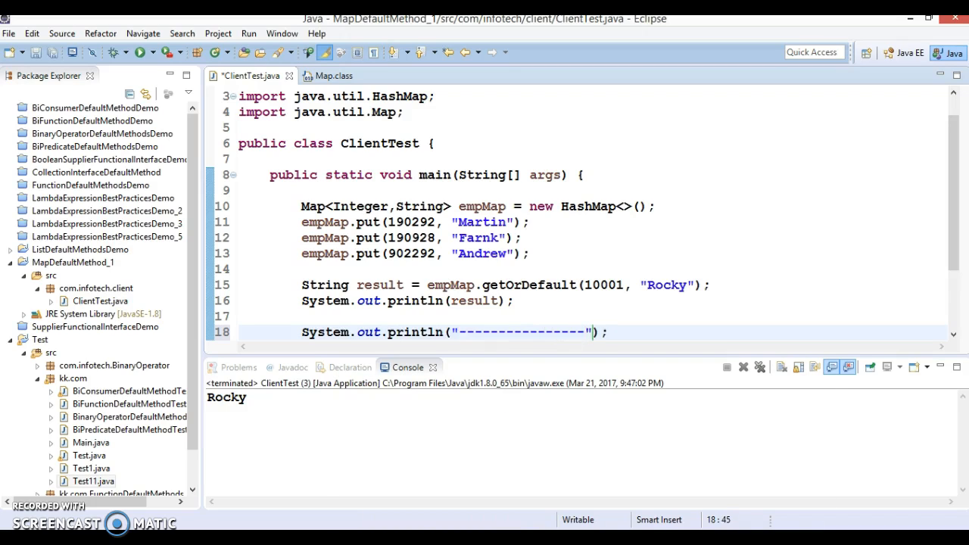
click(329, 76)
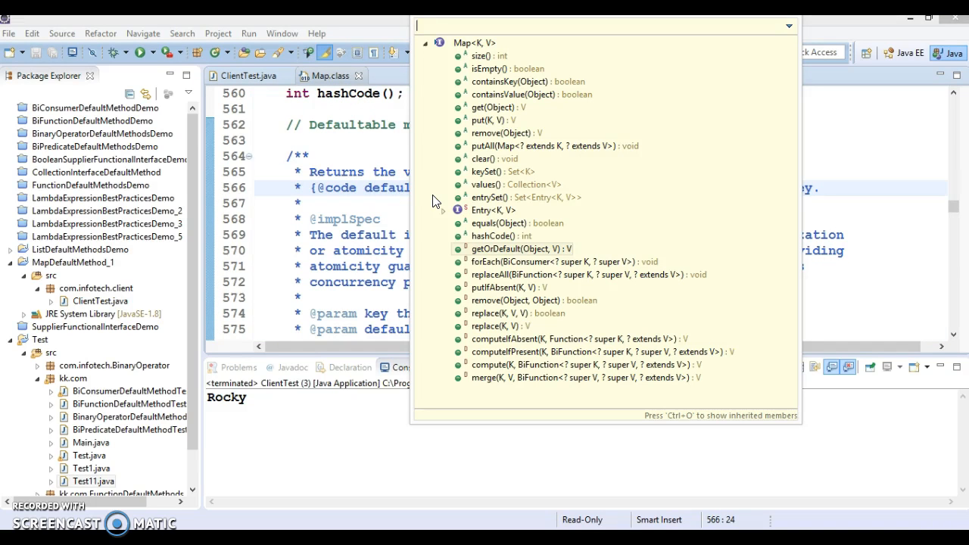
mouse_move(500, 261)
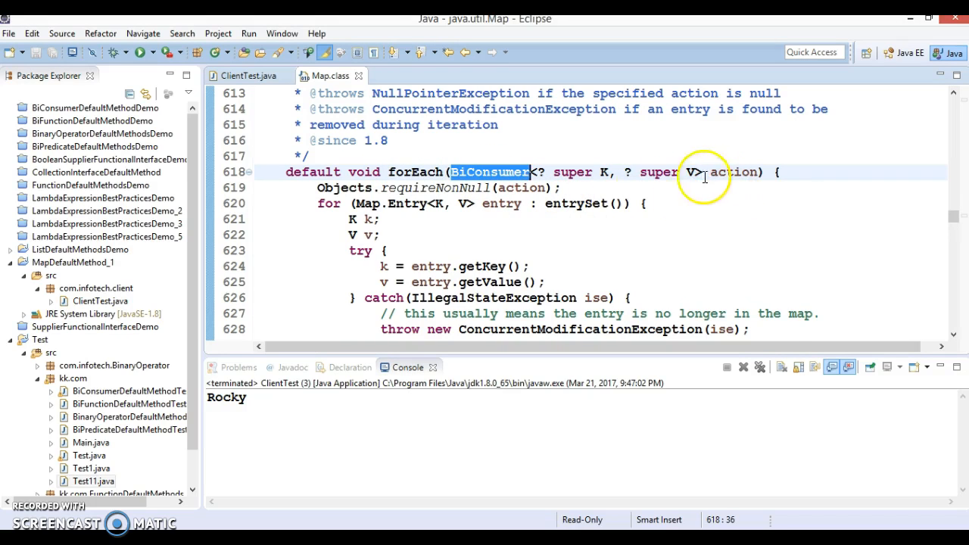
Step: Select the BiConsumer action parameter of Map's forEach method
double_click(734, 172)
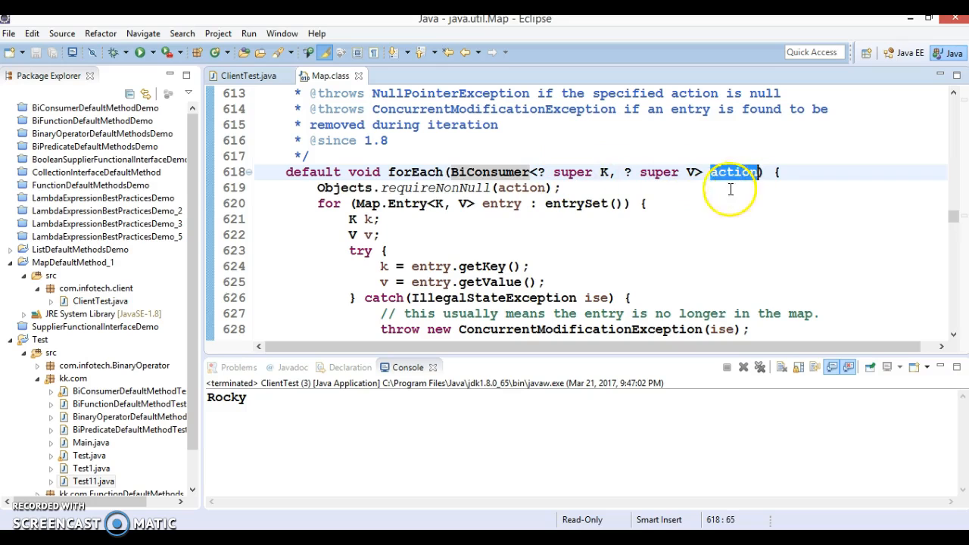
mouse_move(488, 172)
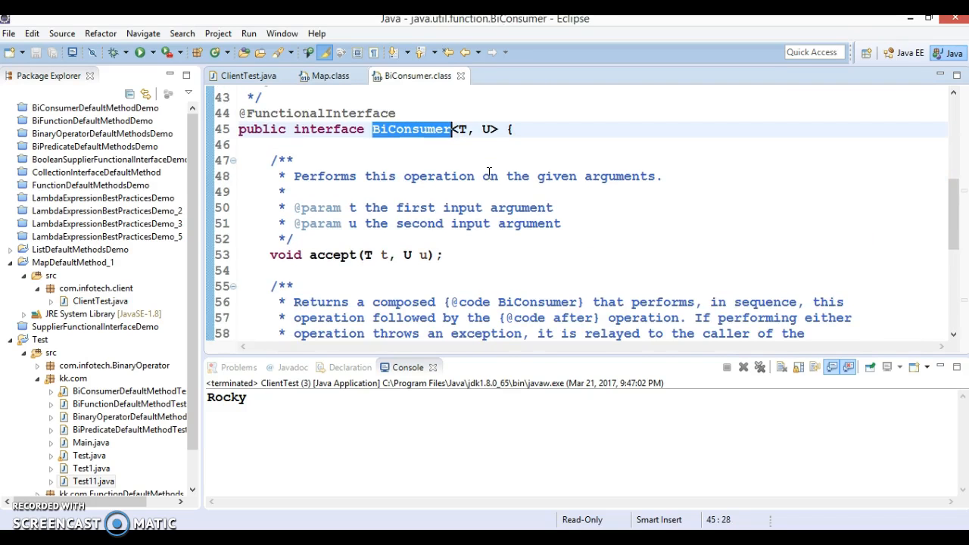
Step: Inspect BiConsumer.class, highlighting its accept(T t, U u) declaration, then return to ClientTest
click(269, 255)
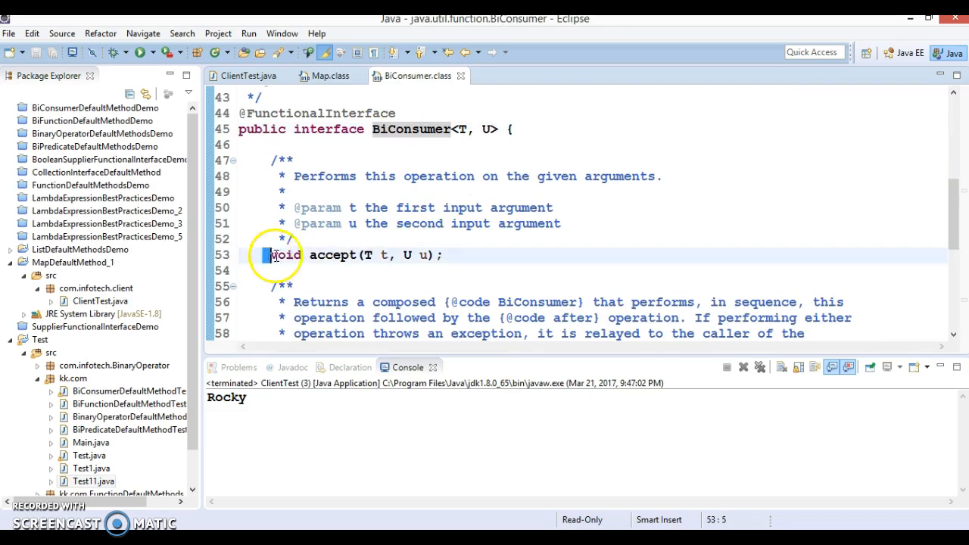
drag(263, 255, 443, 255)
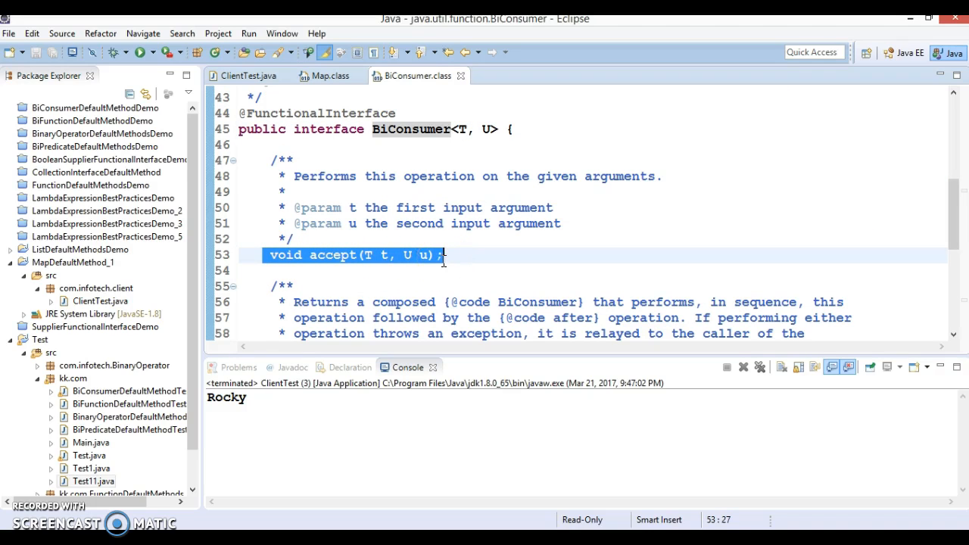
mouse_move(409, 128)
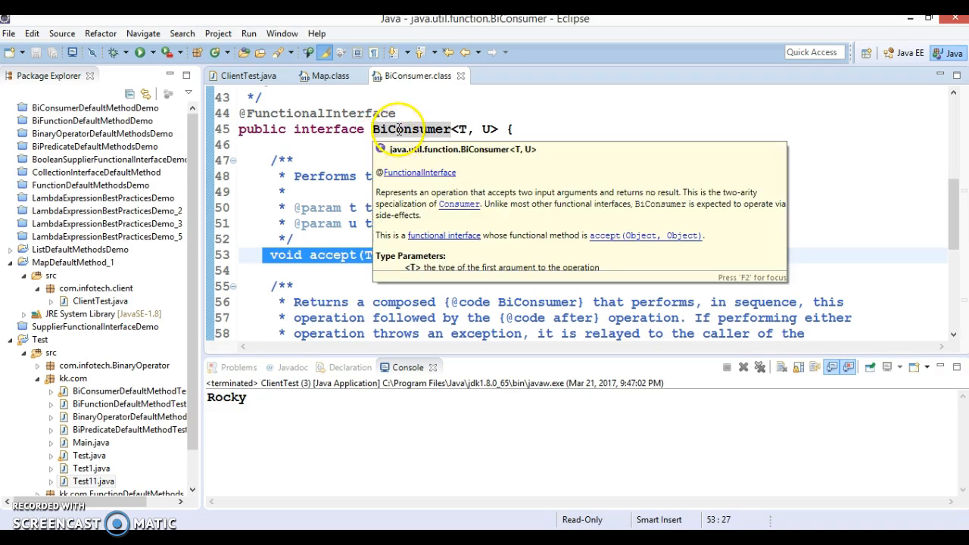
double_click(318, 113)
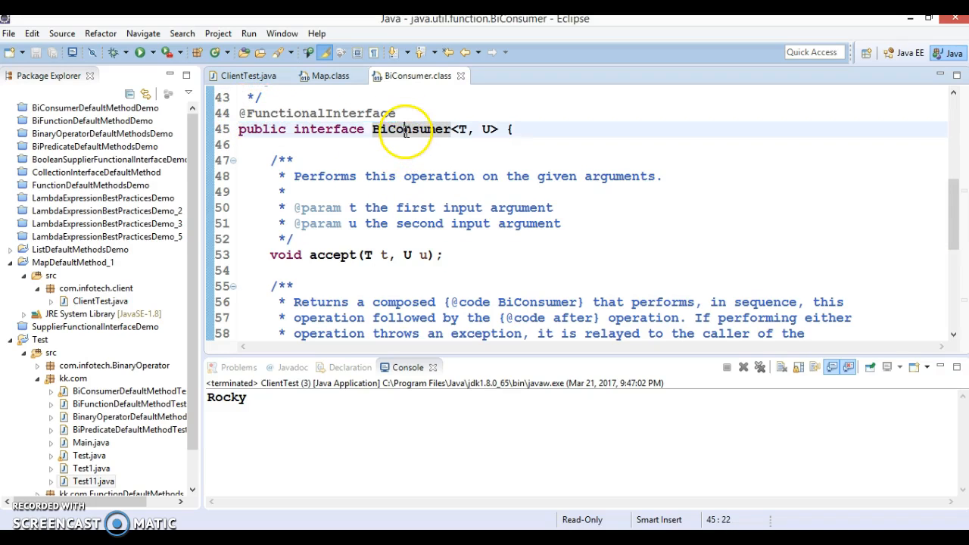
double_click(411, 128)
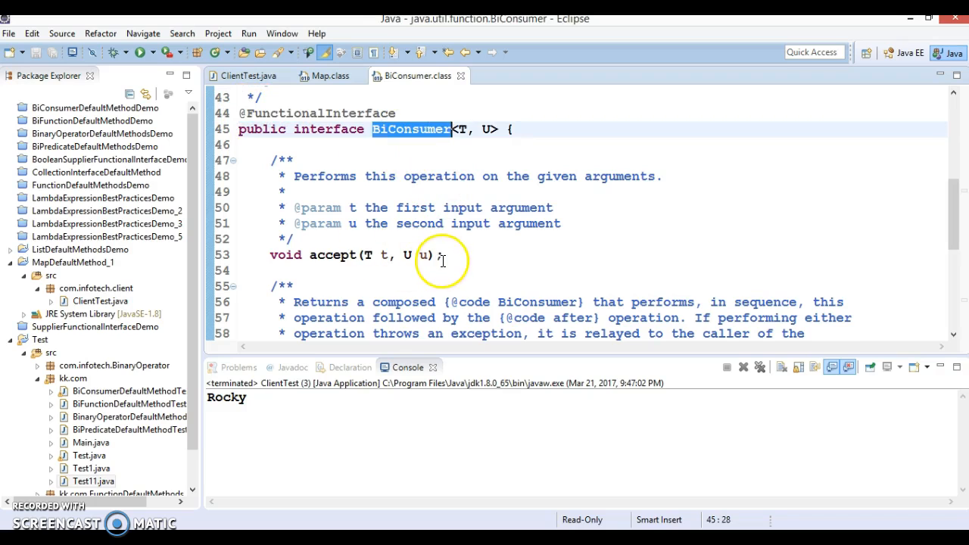
mouse_move(313, 265)
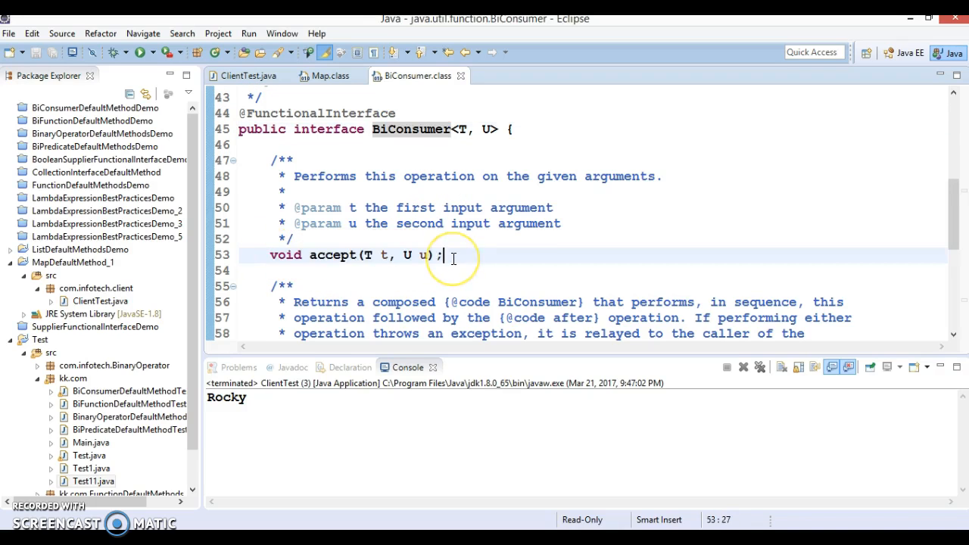
mouse_move(409, 187)
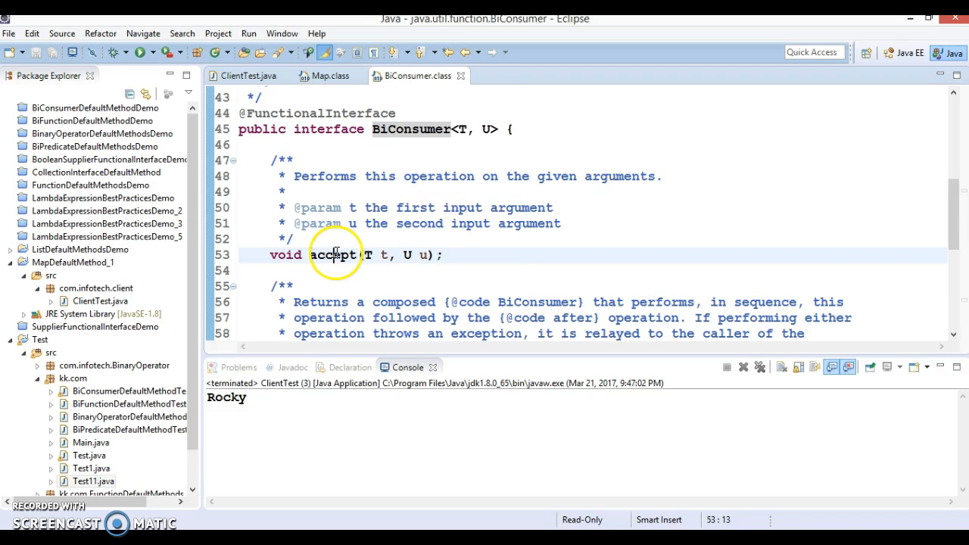
double_click(327, 255)
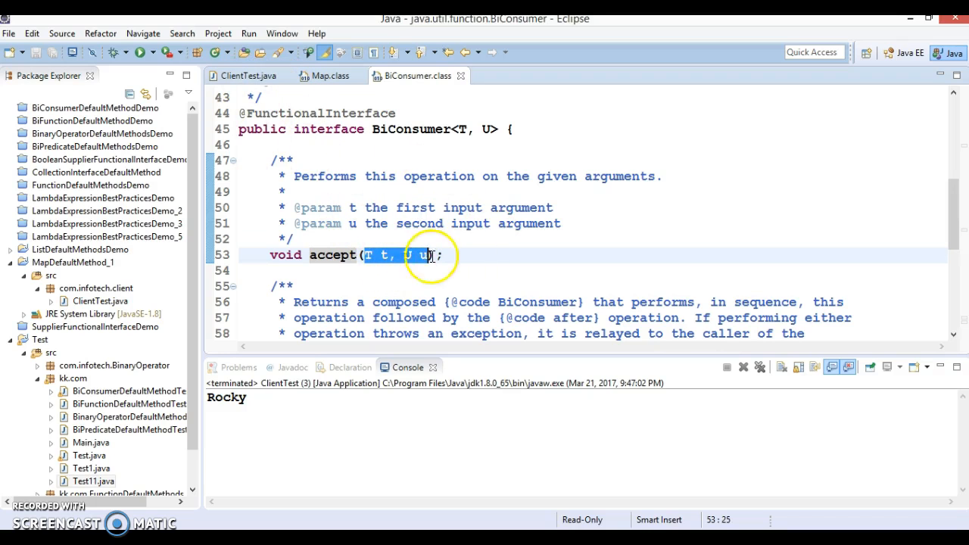
click(243, 75)
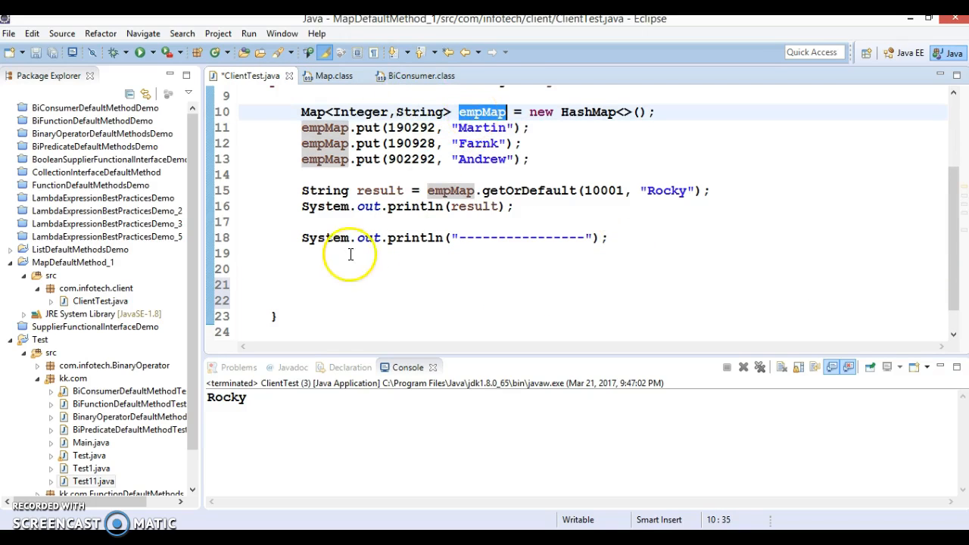
Step: On line 20, type empMap.forEach((k,v)->System.out.println(k+"\t"+ using the Syso shortcut
text(empMap)
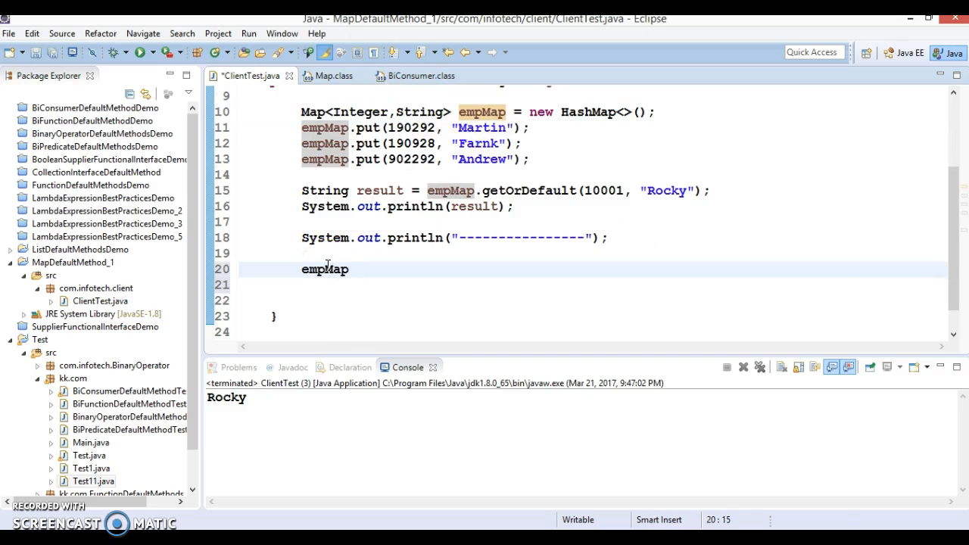
text(.fo)
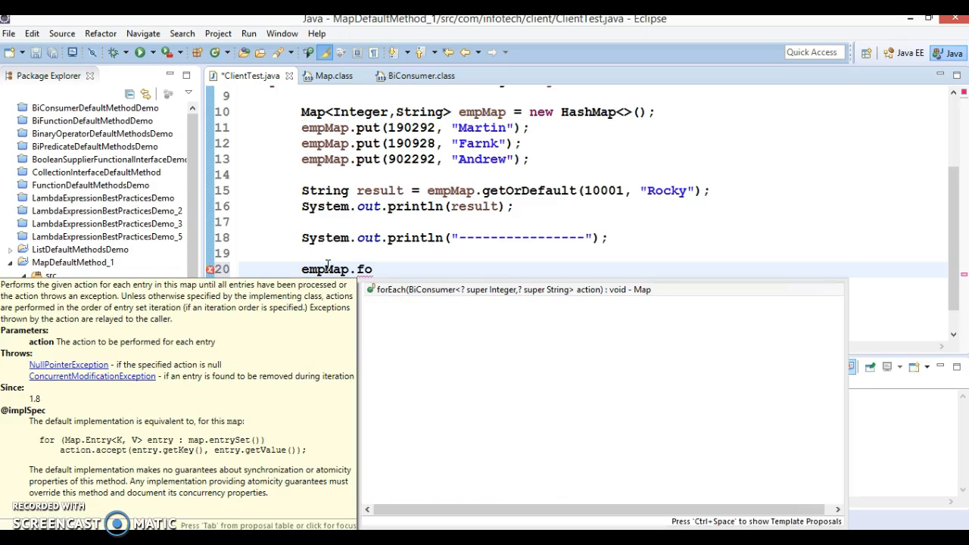
mouse_move(423, 290)
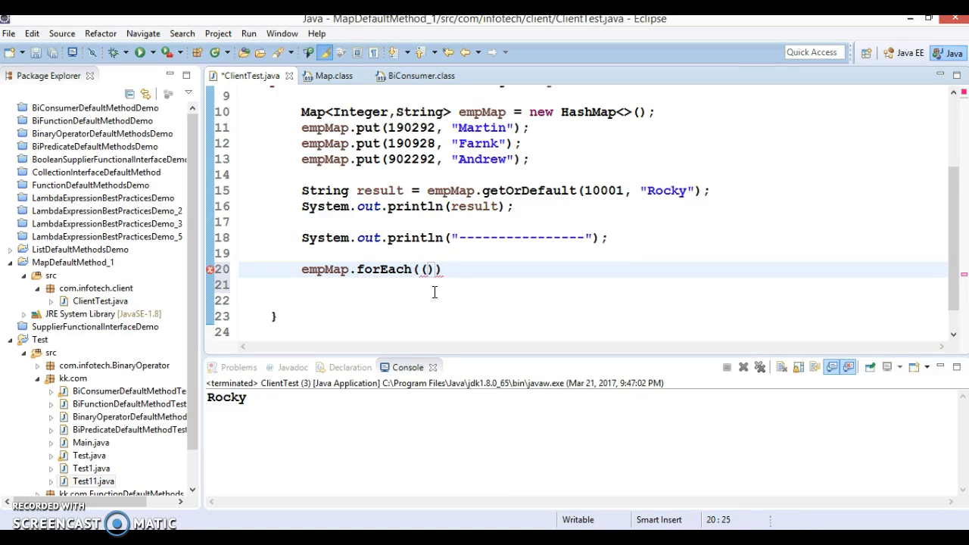
text((k)
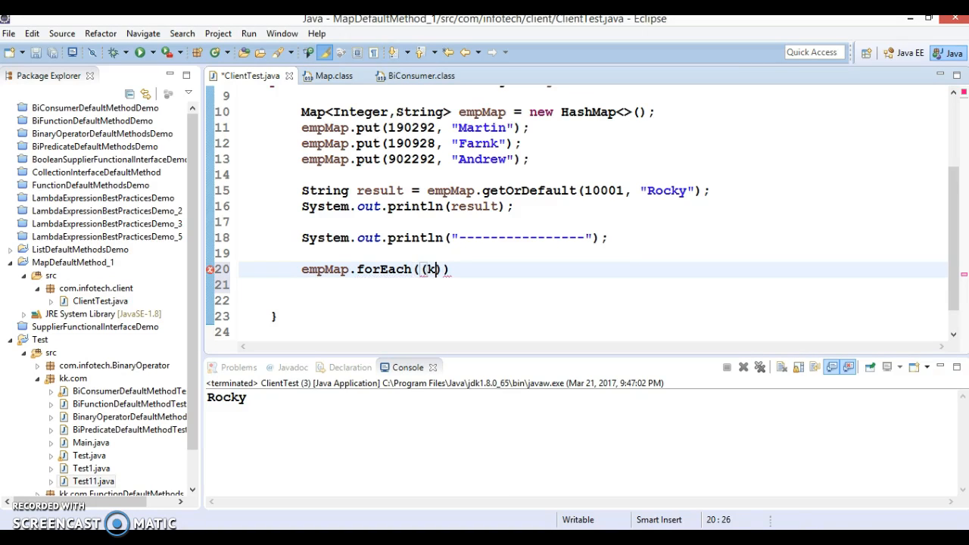
text(,v)
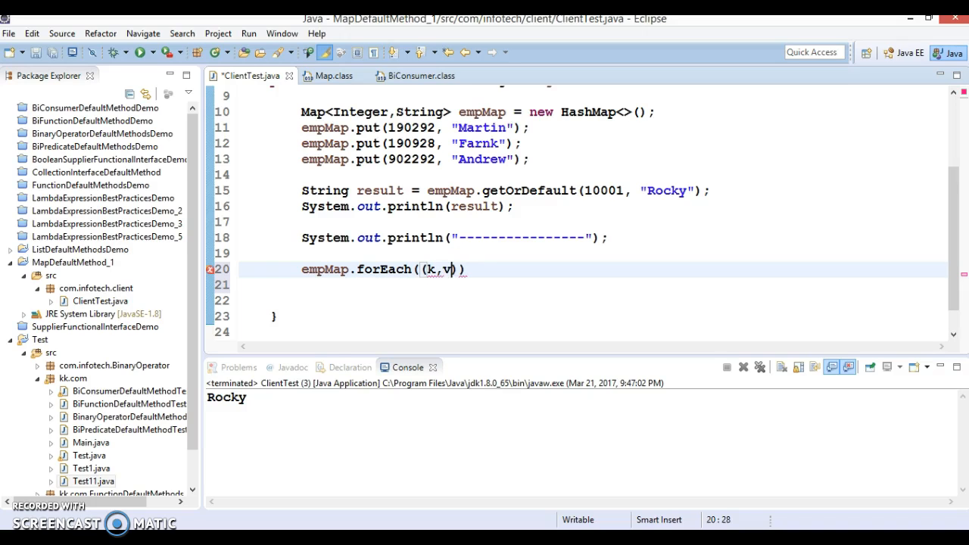
text(->)
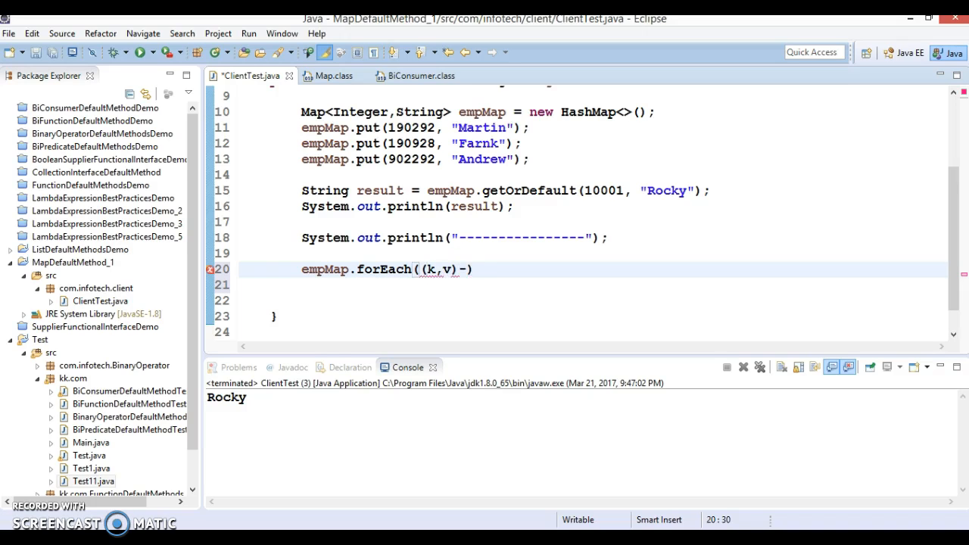
text(Syso)
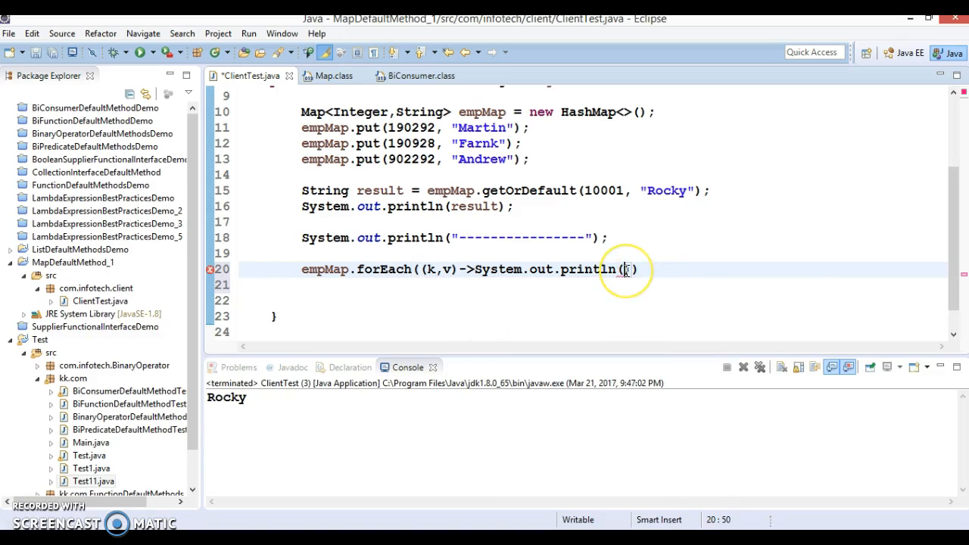
text(k+)
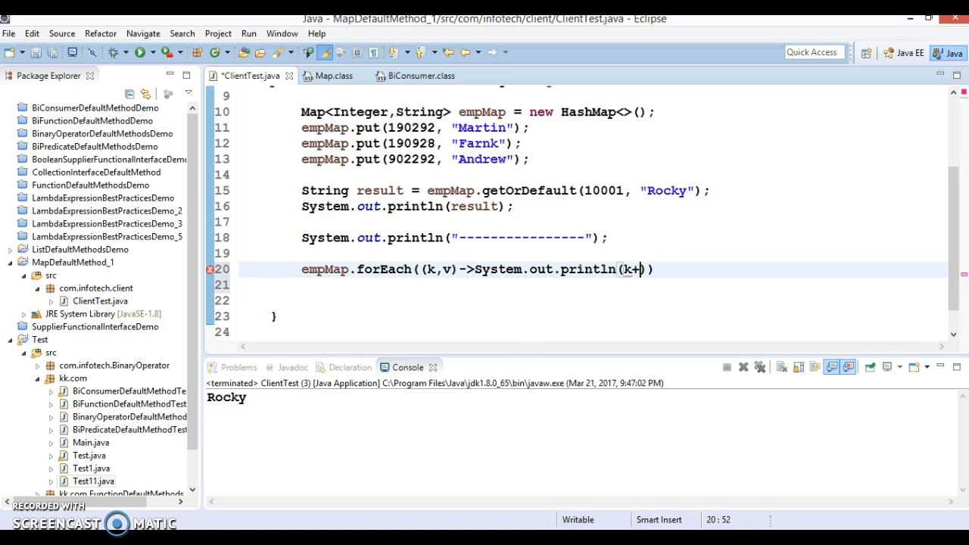
text("\t")
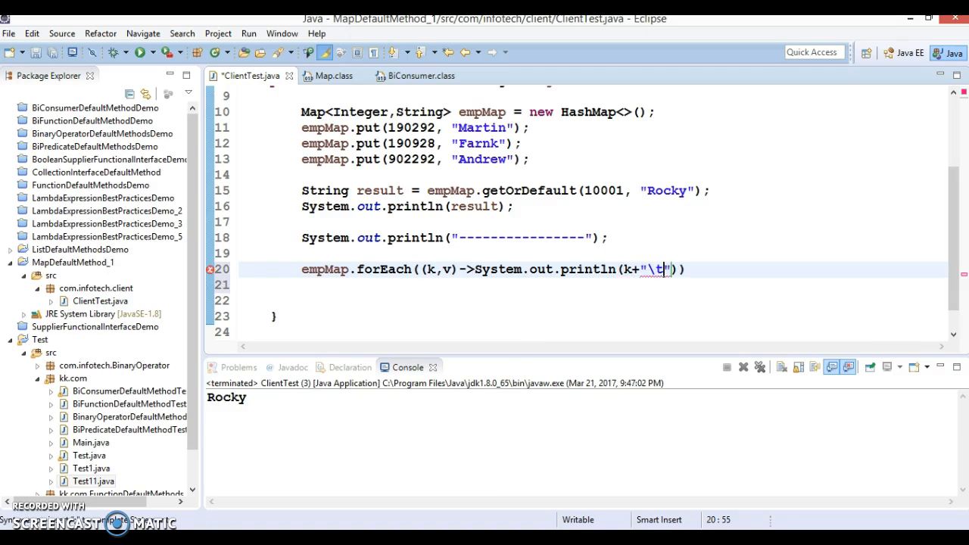
text(+)
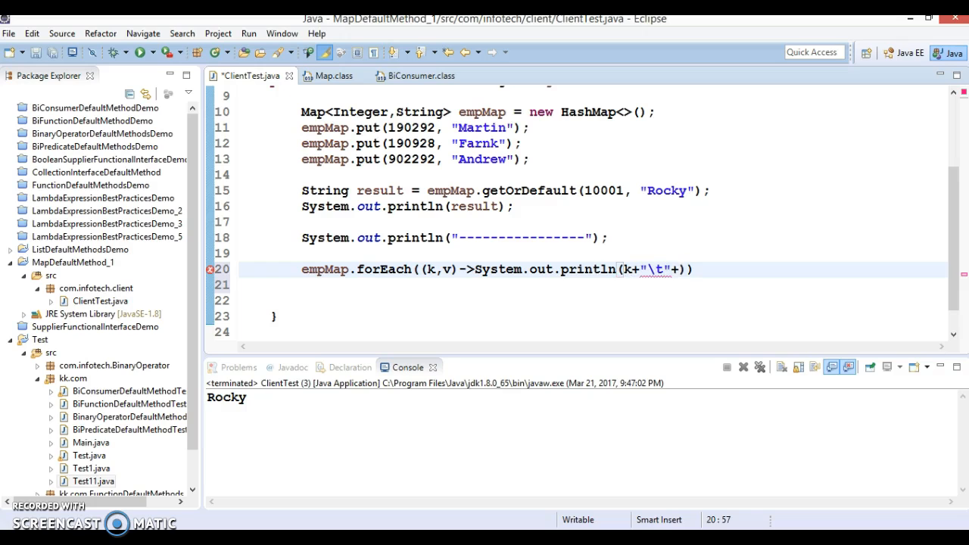
Step: Add v to the println, try running ClientTest as a Java Application, and cancel at the errors warning
text(v)
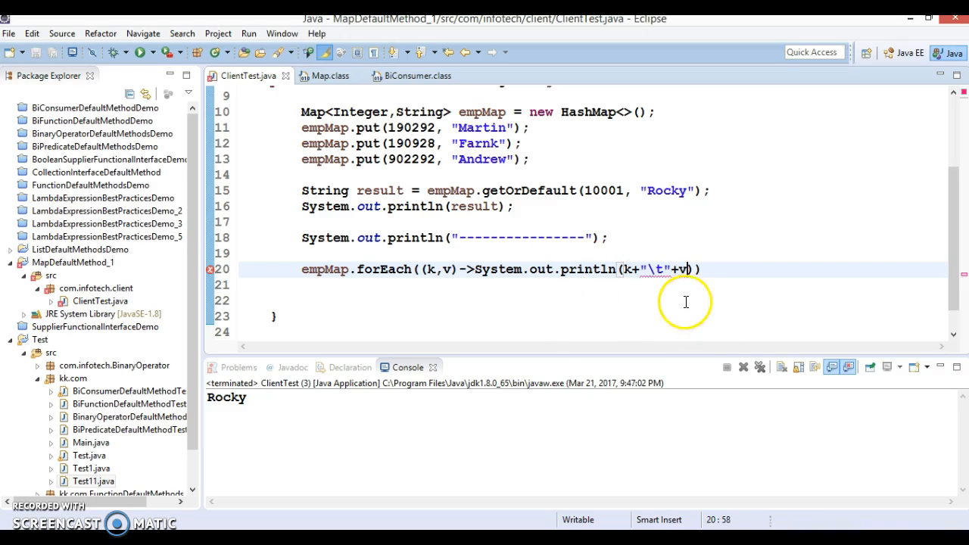
right_click(686, 302)
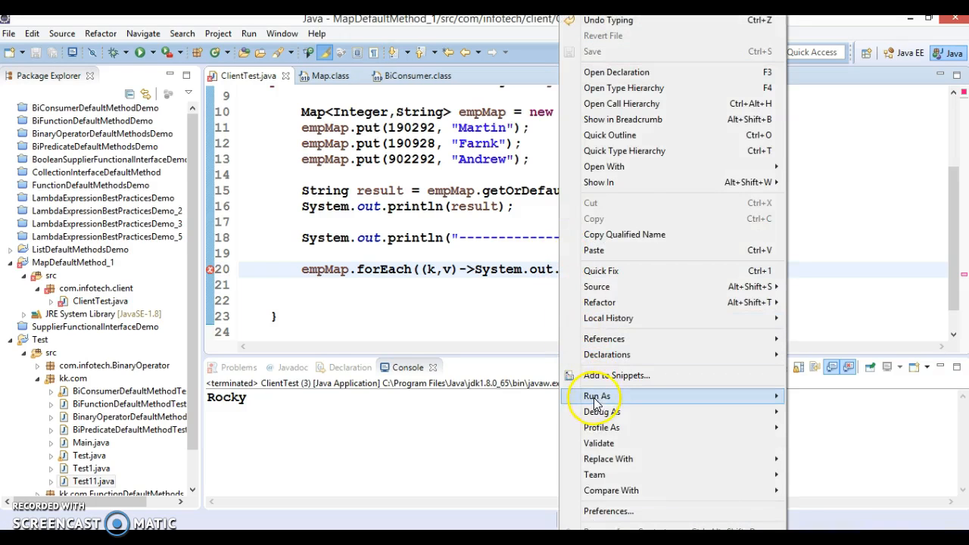
click(597, 395)
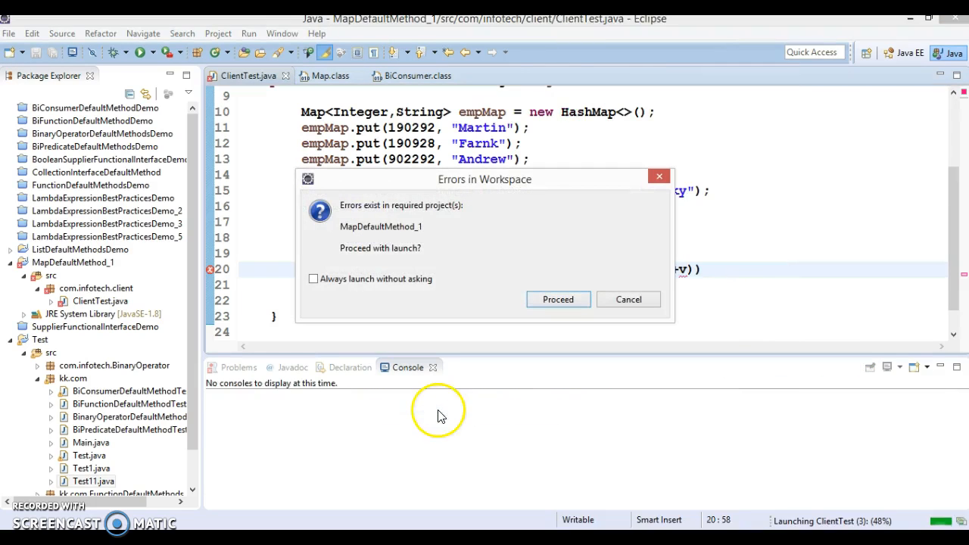
click(558, 299)
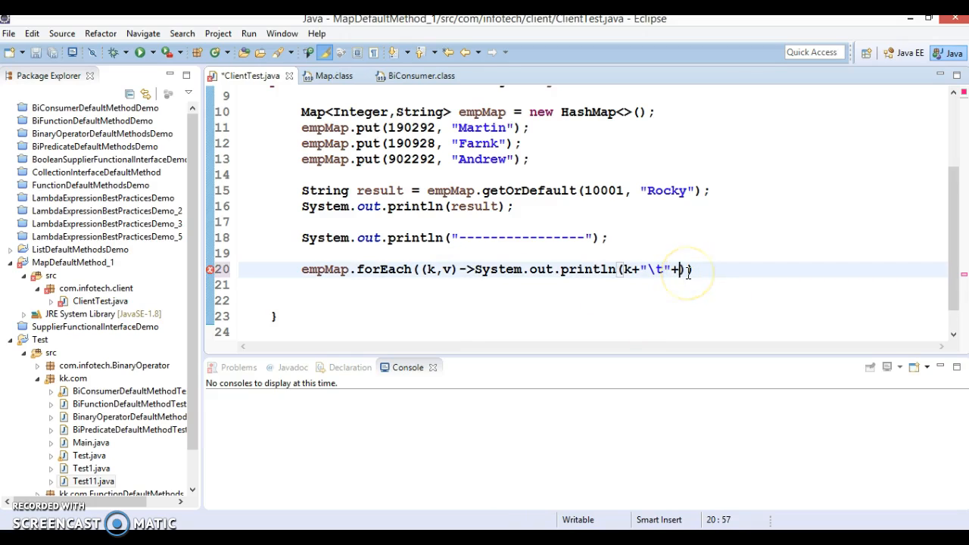
Step: Retype the lambda body as println(k+"\t"+v) so the forEach line compiles
text(v)
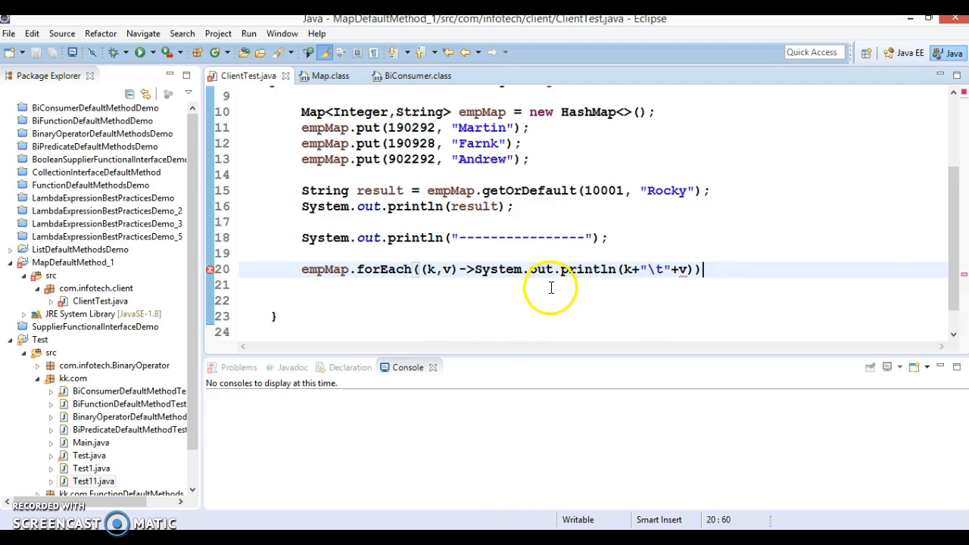
mouse_move(680, 270)
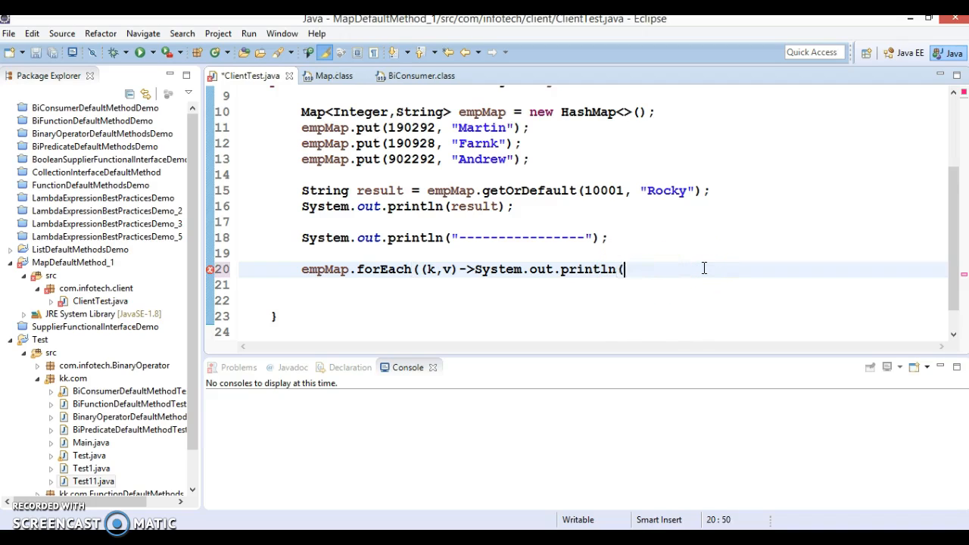
text(x);)
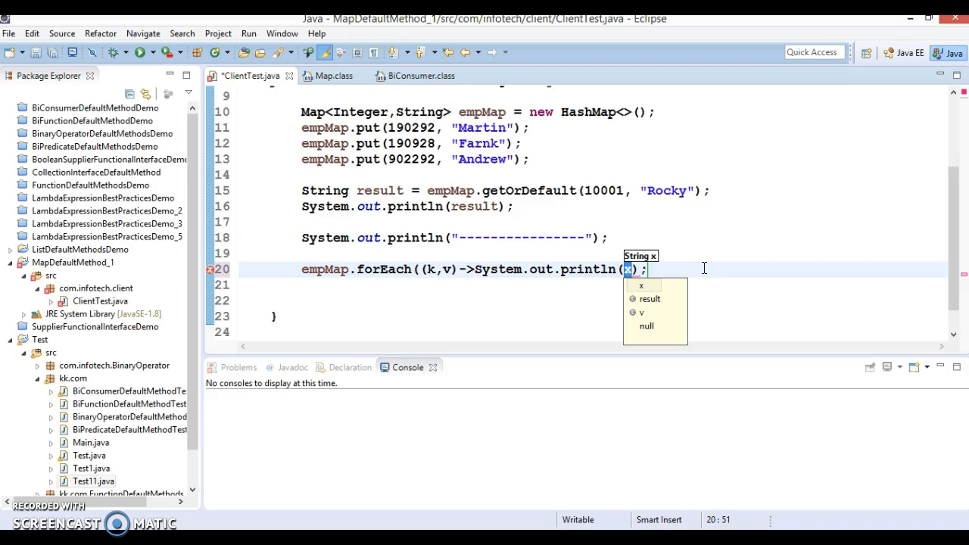
text(k)
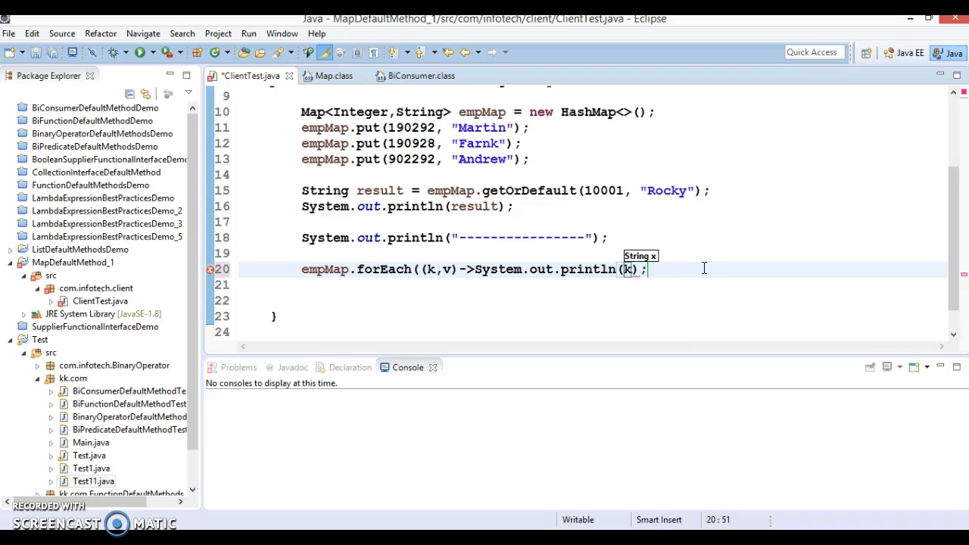
text(+"\t")
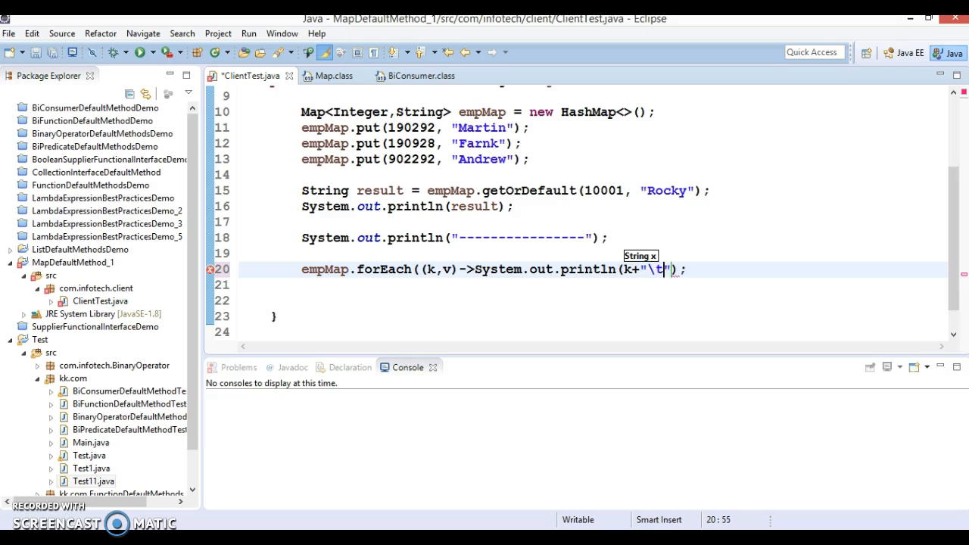
text(+)
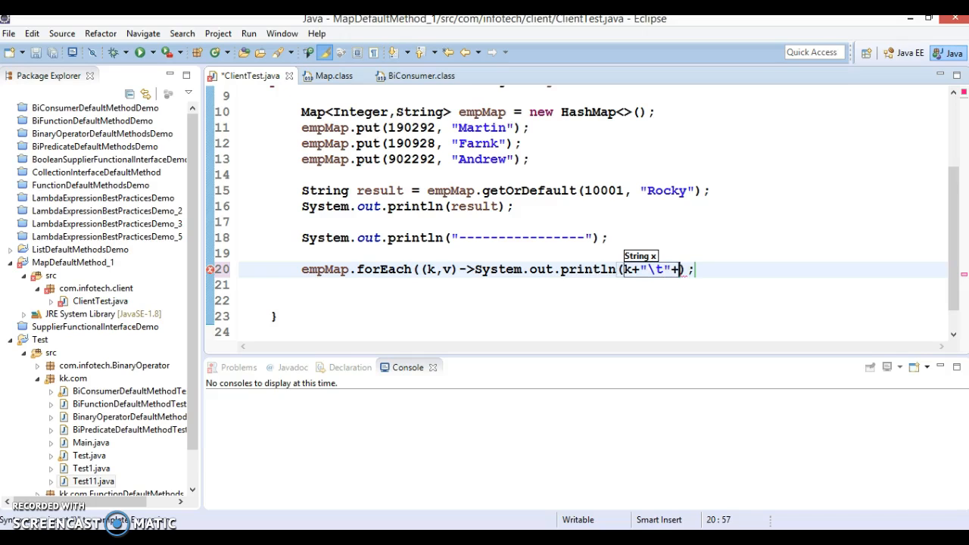
text(+v))
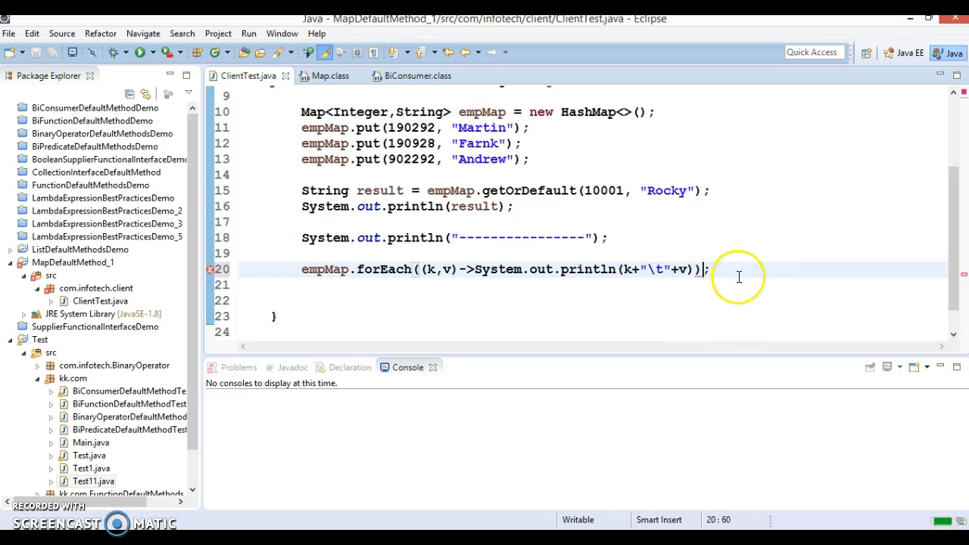
mouse_move(706, 253)
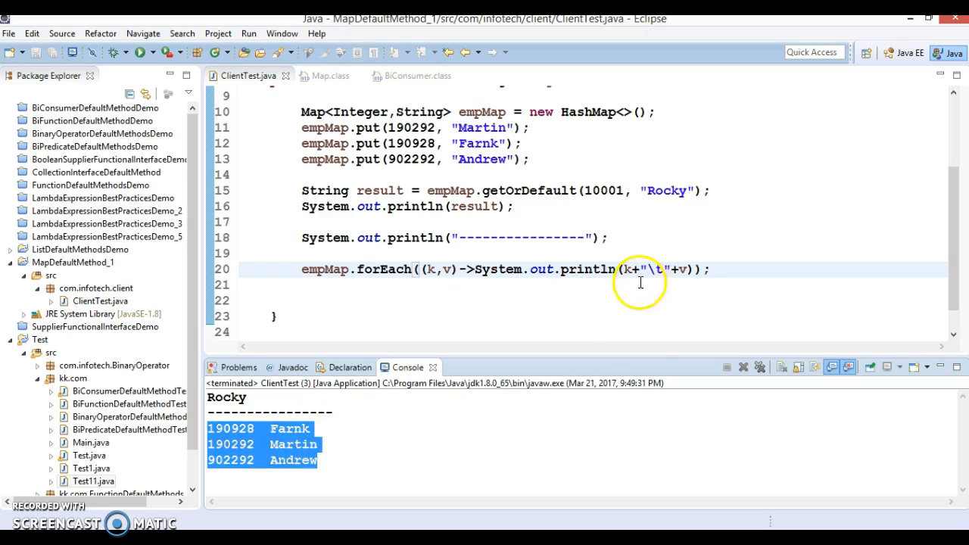
Step: Select the forEach call in the ClientTest code
double_click(383, 269)
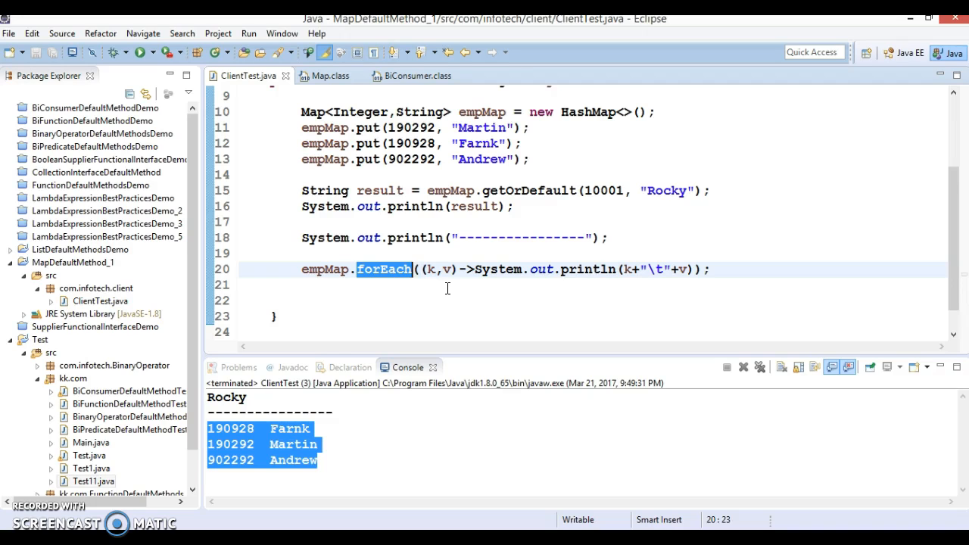
mouse_move(322, 80)
text(e)
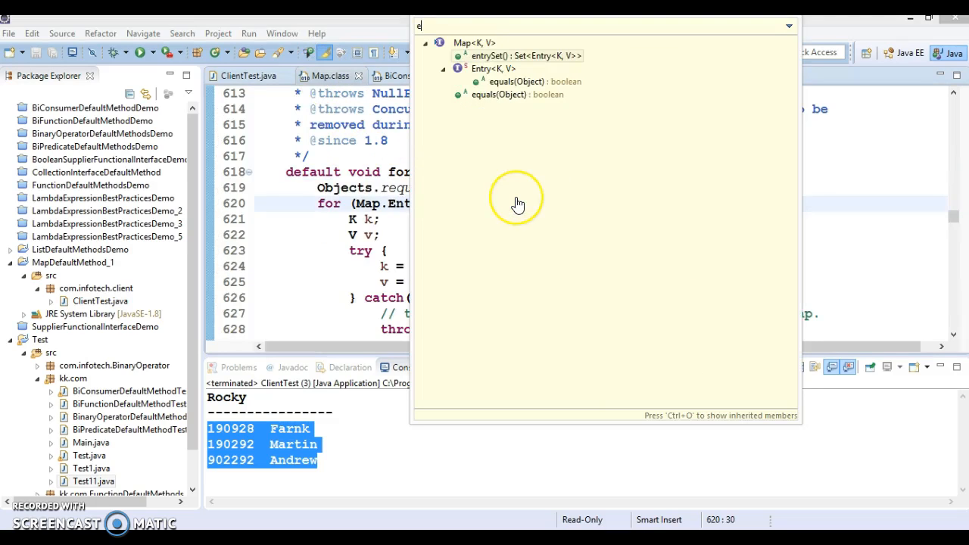
text(n)
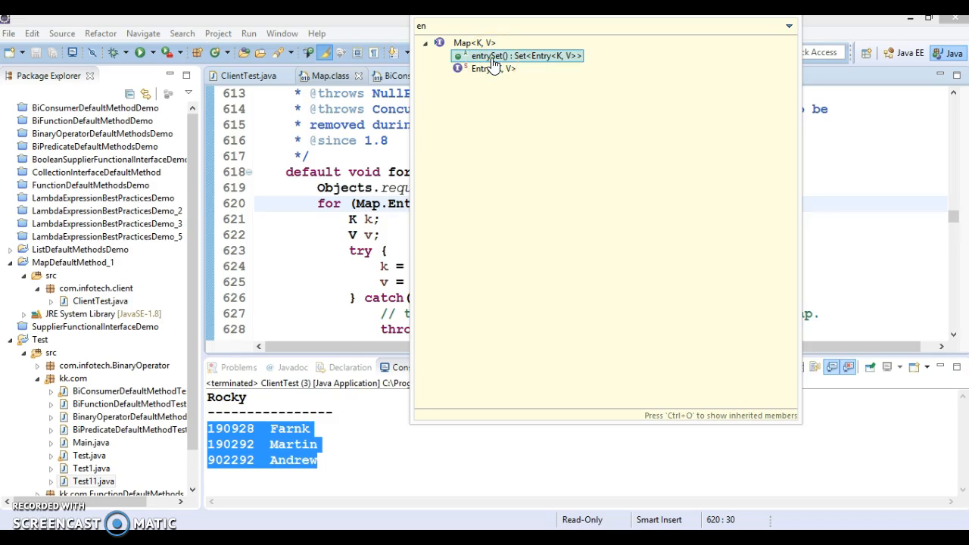
key(BackSpace)
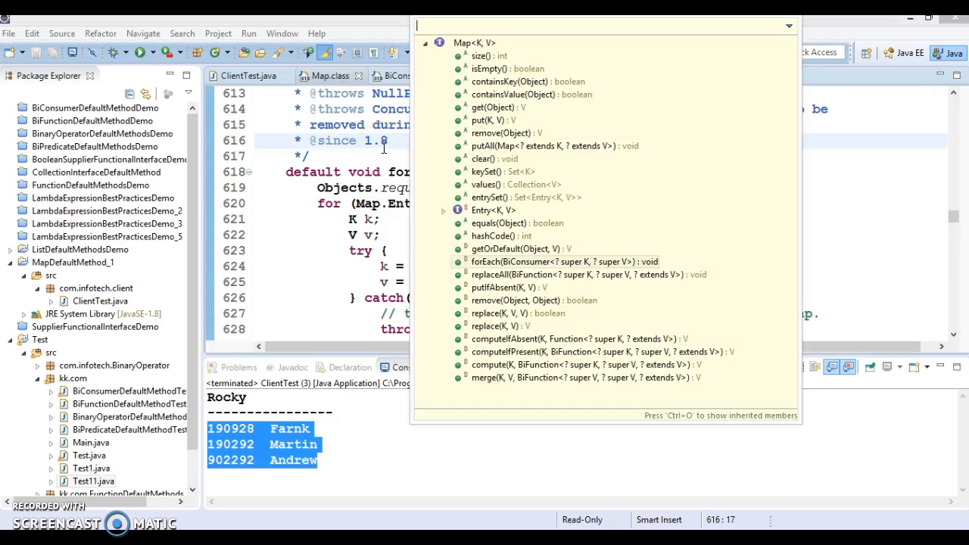
text(ke)
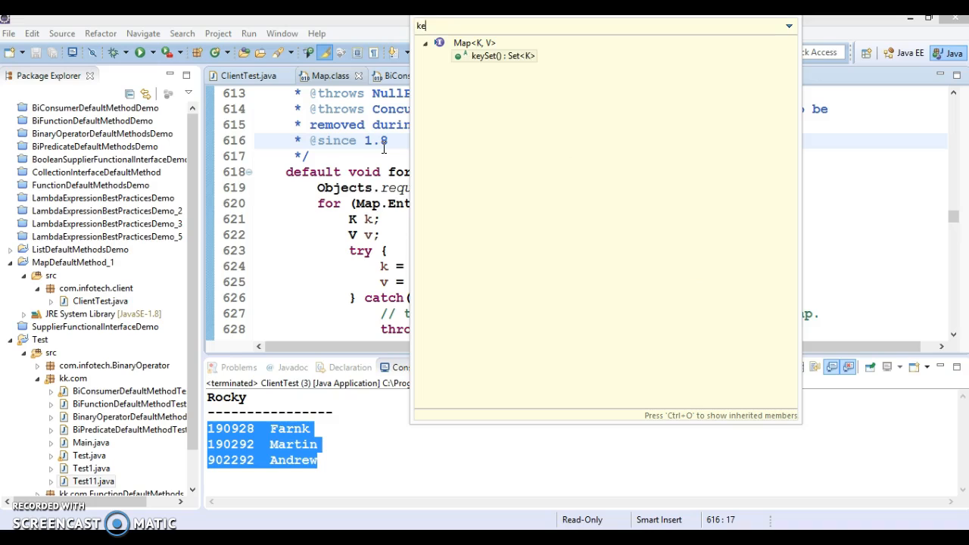
mouse_move(513, 56)
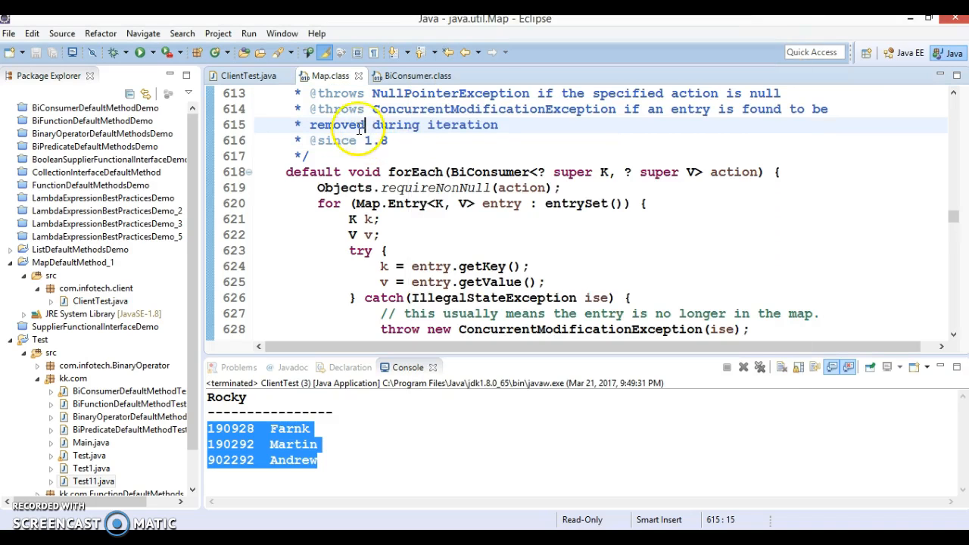
double_click(415, 172)
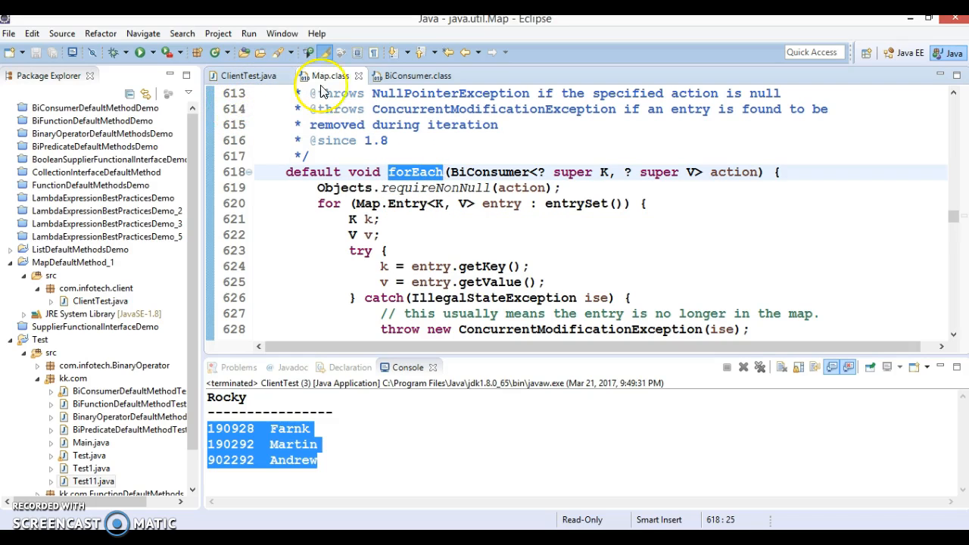
click(531, 251)
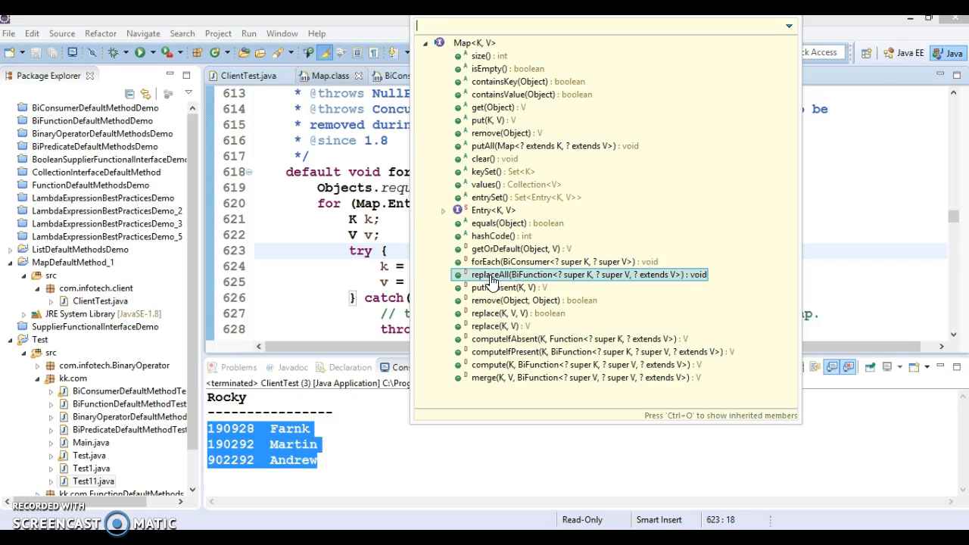
mouse_move(492, 287)
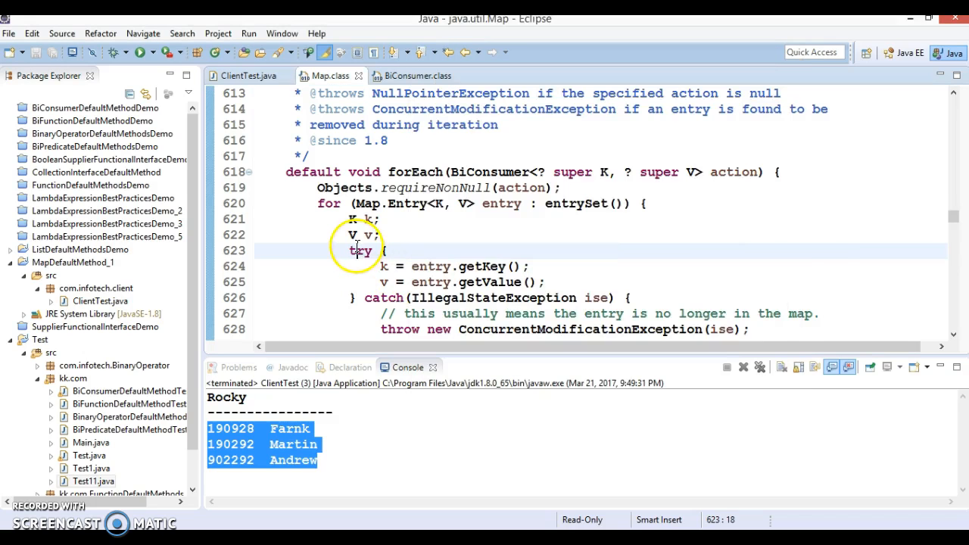
click(246, 75)
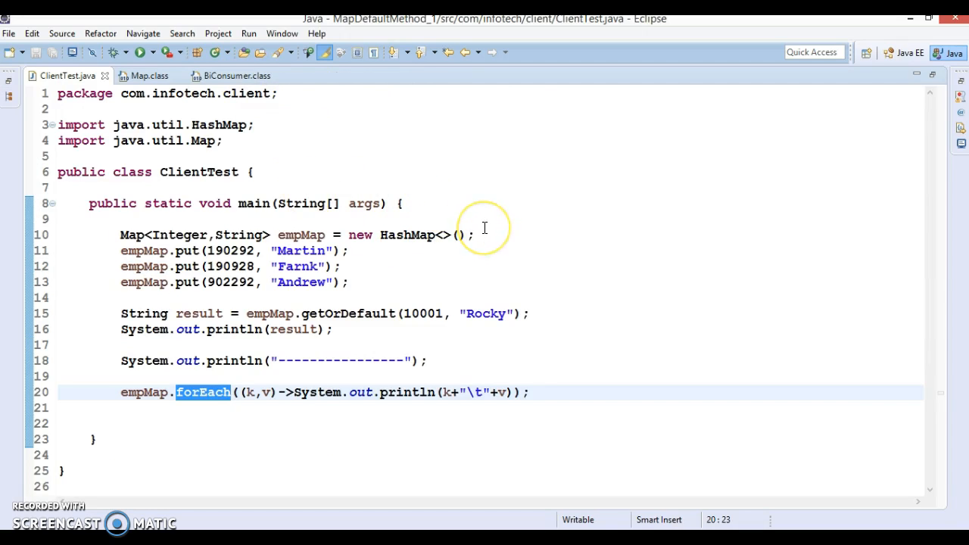
mouse_move(938, 94)
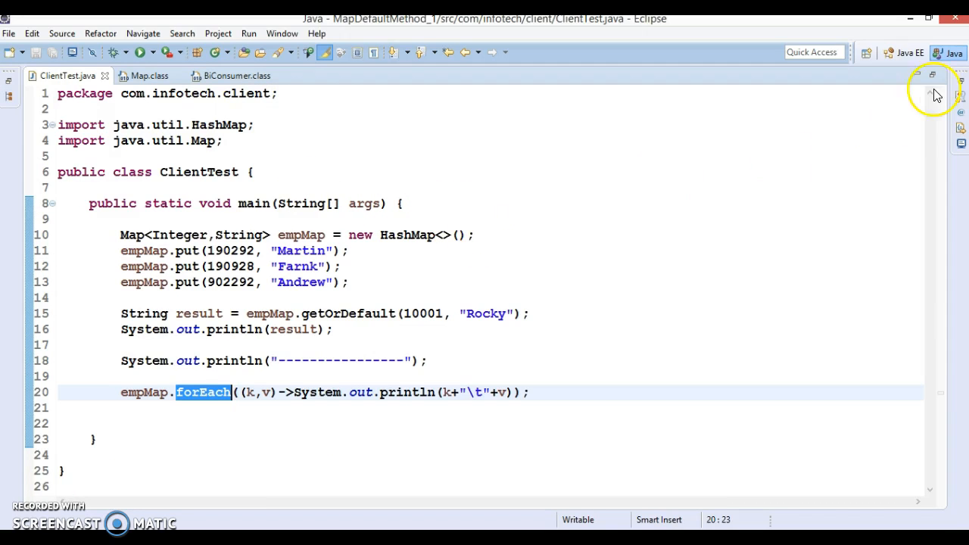